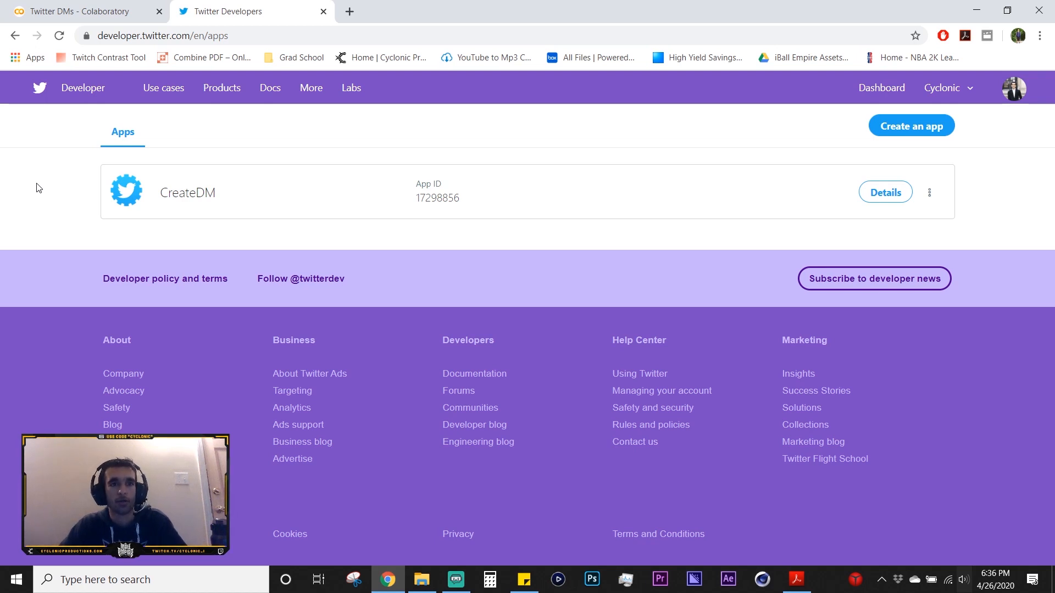
pyautogui.moveTo(55, 190)
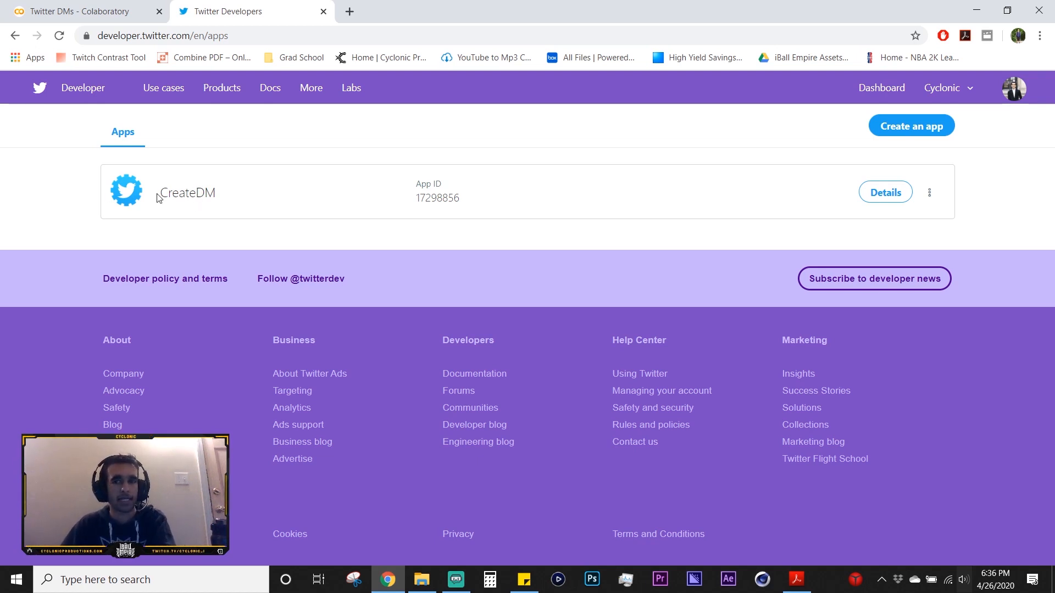
pyautogui.moveTo(46, 186)
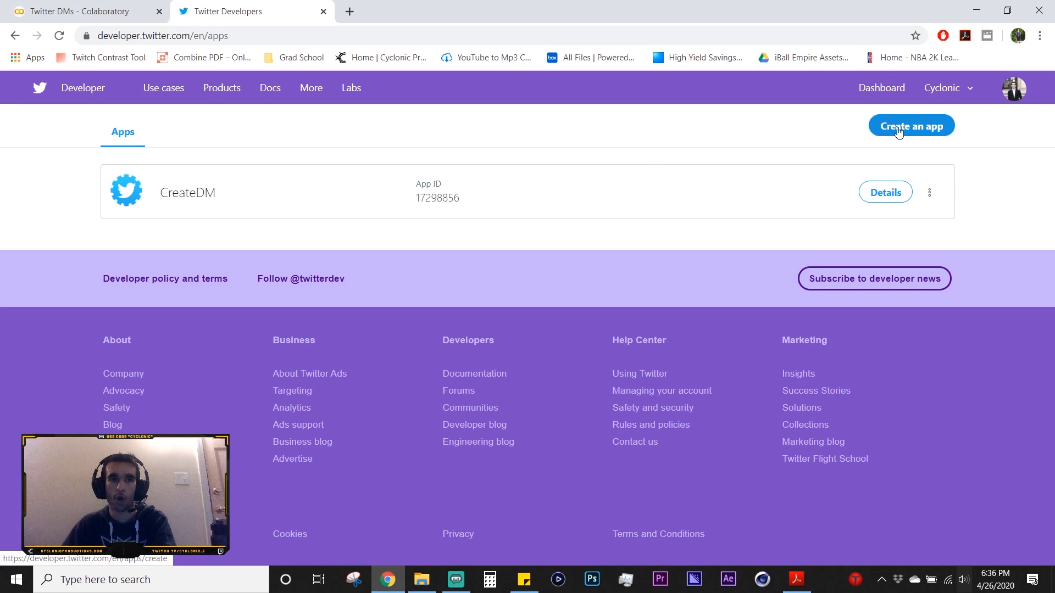
# Start registering a new app and name it DMTutorial
pyautogui.click(911, 126)
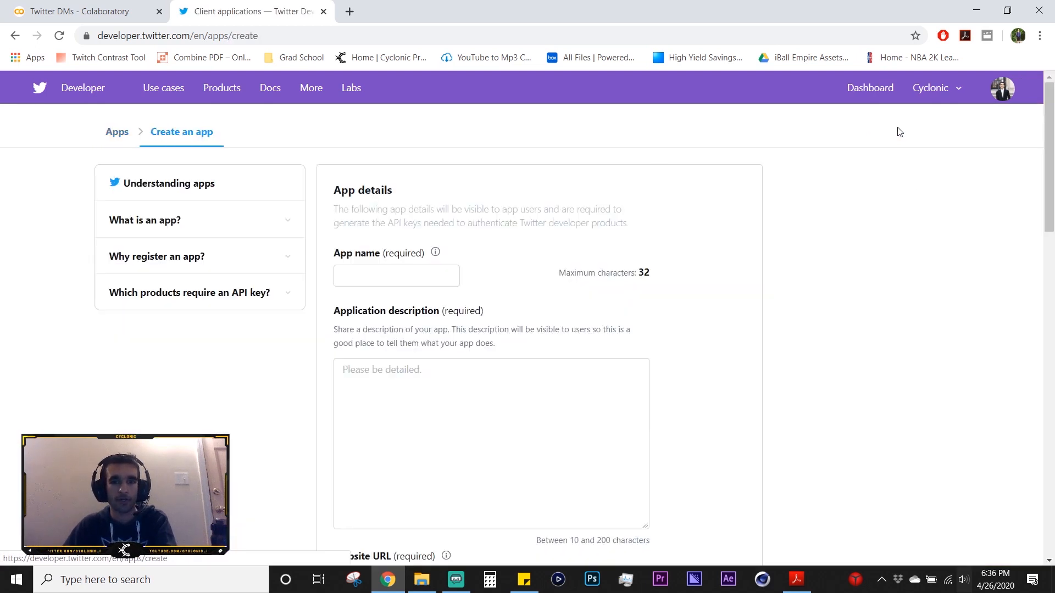
pyautogui.click(396, 275)
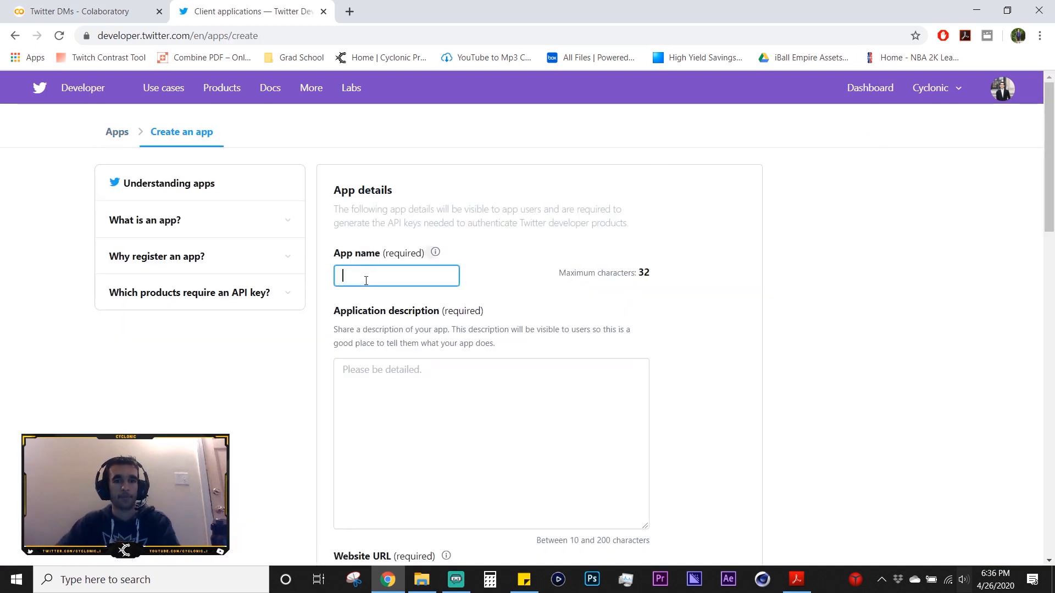
pyautogui.write('DMTu')
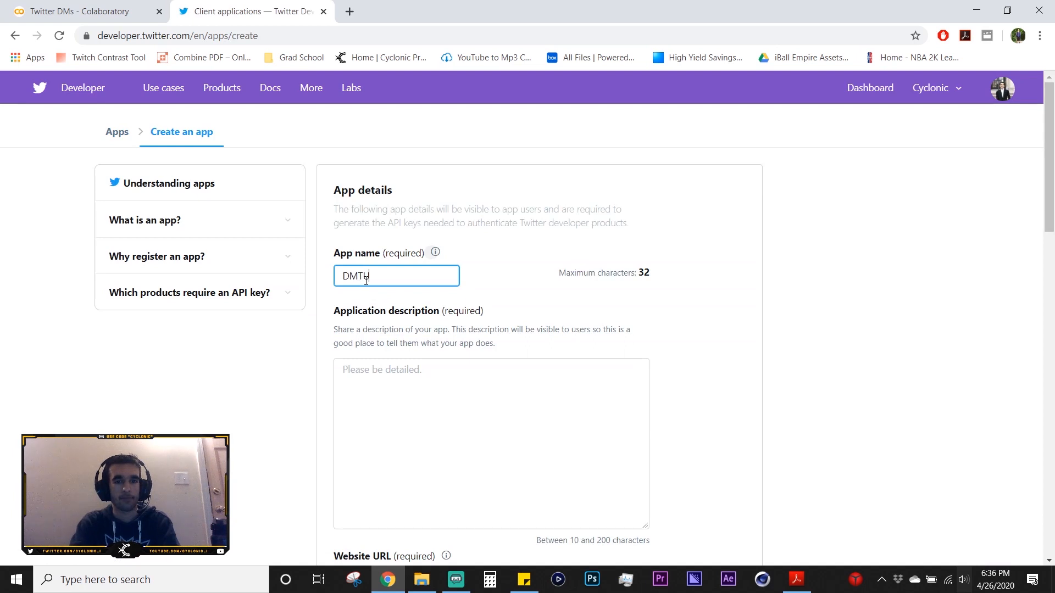
pyautogui.write('torial')
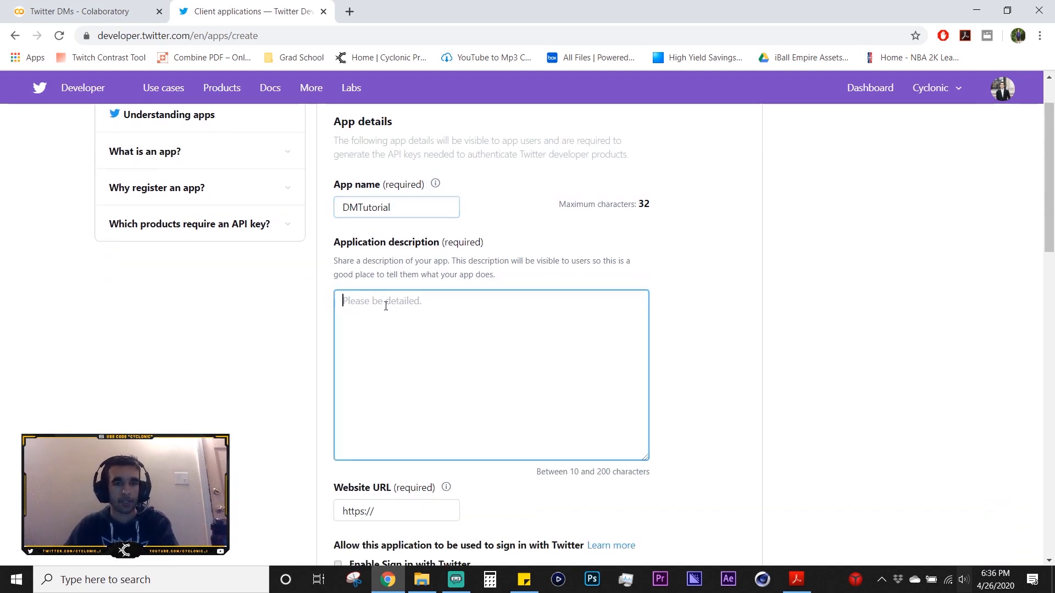
pyautogui.moveTo(256, 310)
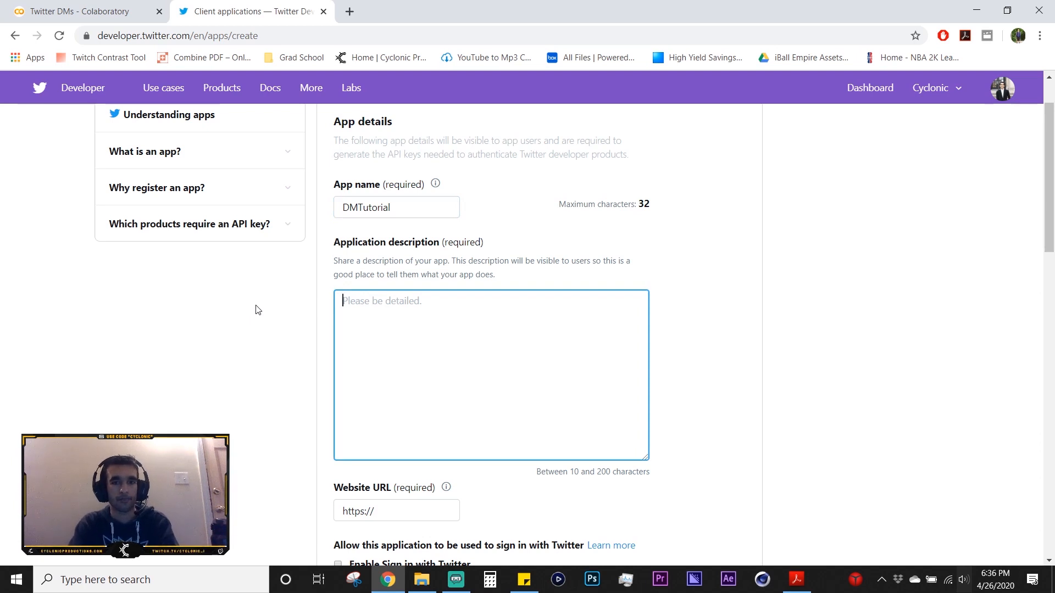
pyautogui.write('Ope')
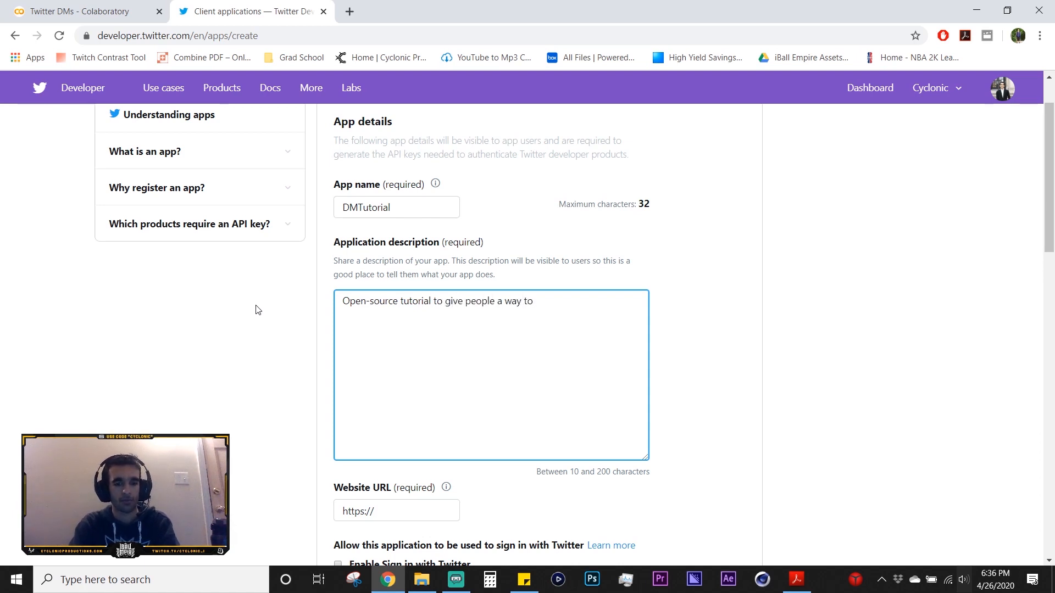
pyautogui.write('create their own')
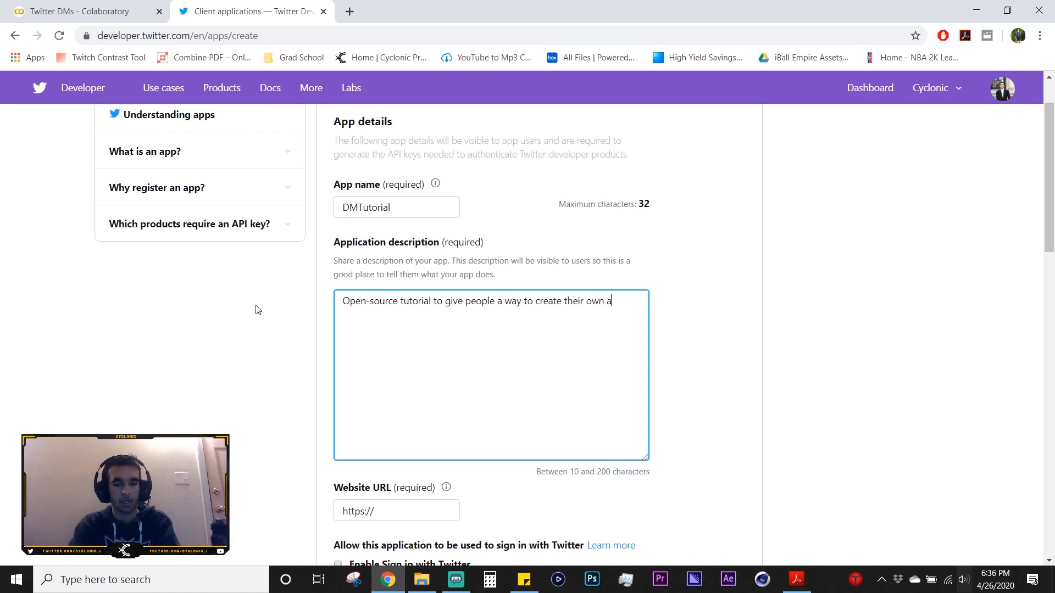
pyautogui.write('auto-')
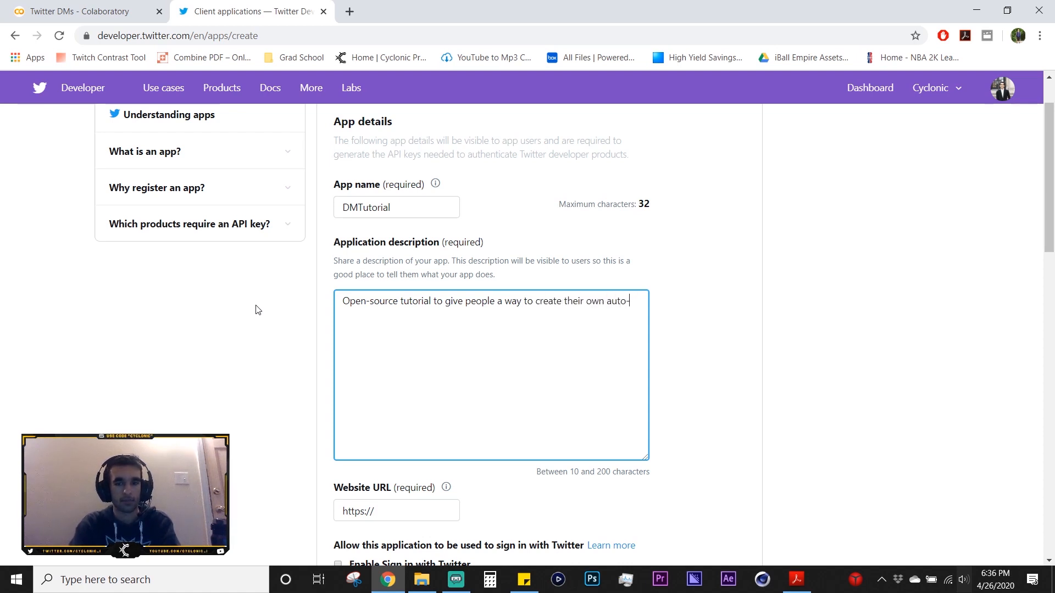
pyautogui.write('DMs')
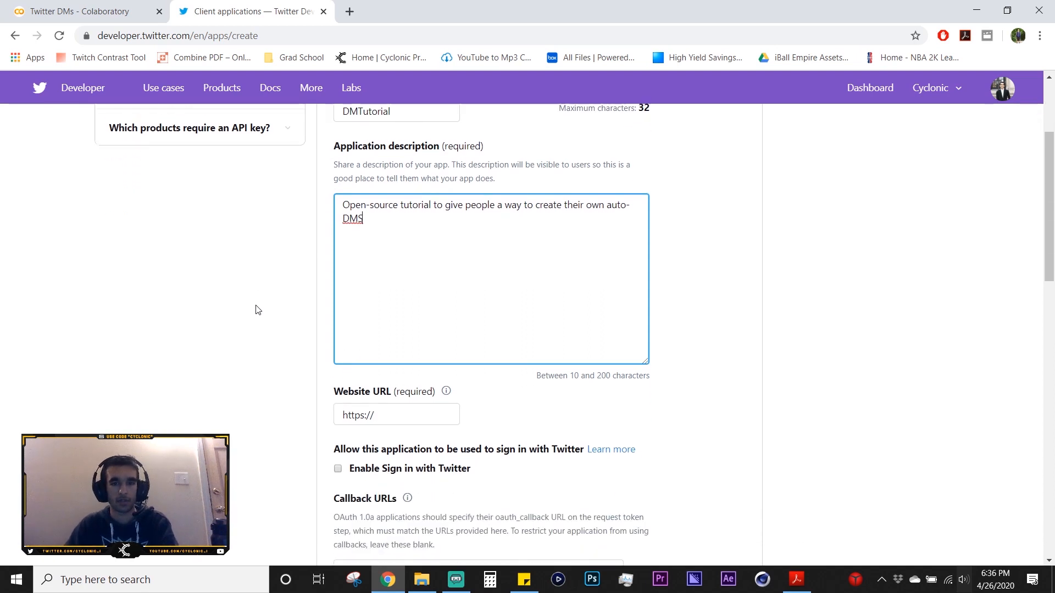
pyautogui.click(397, 414)
pyautogui.write('google.com')
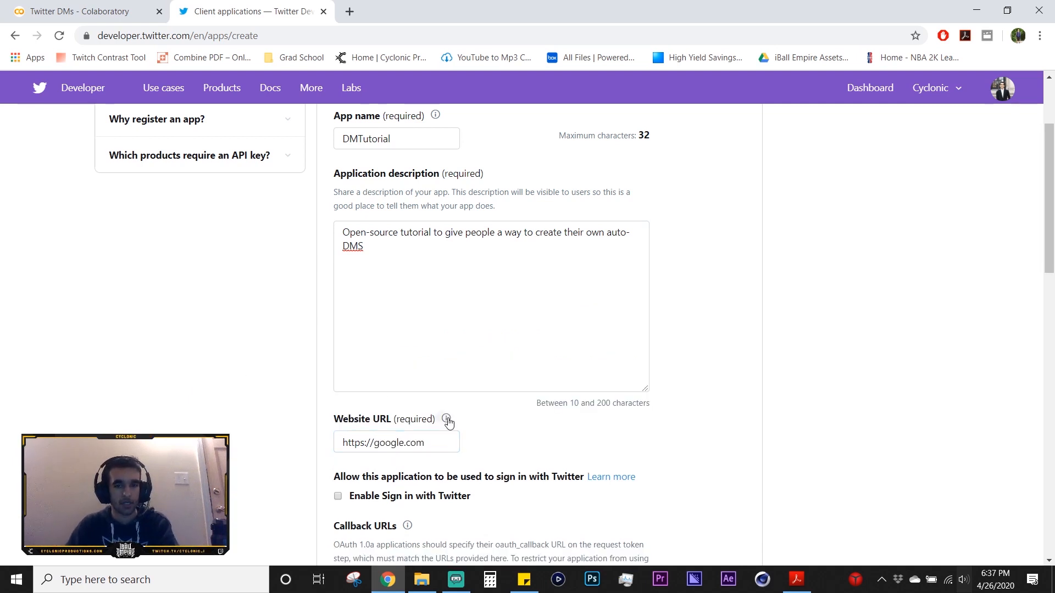
pyautogui.click(447, 419)
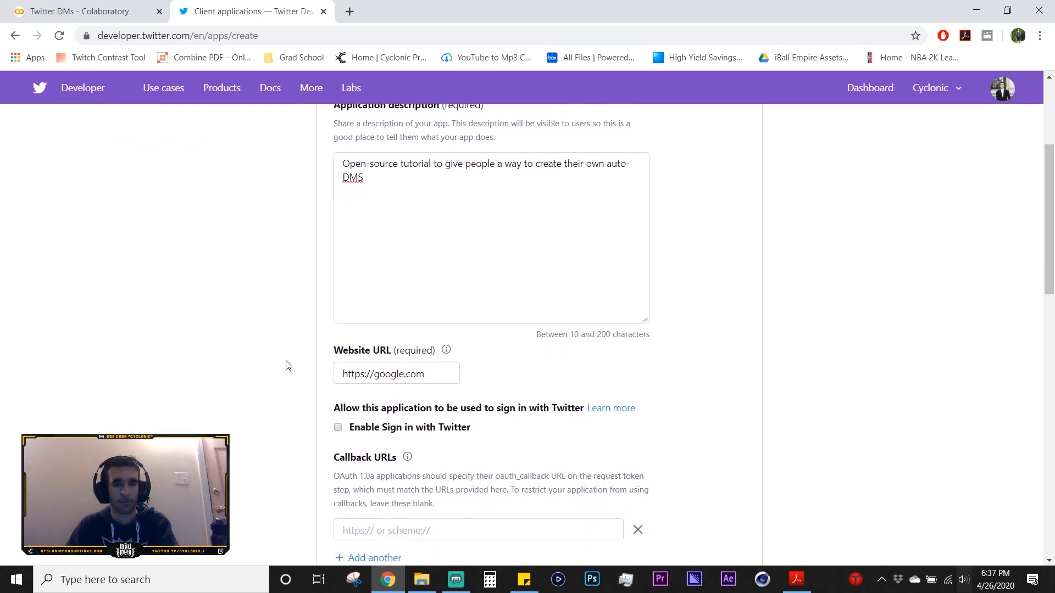
# Begin the usage description, saying the app serves personal purposes and lets customers..
pyautogui.scroll(-3)
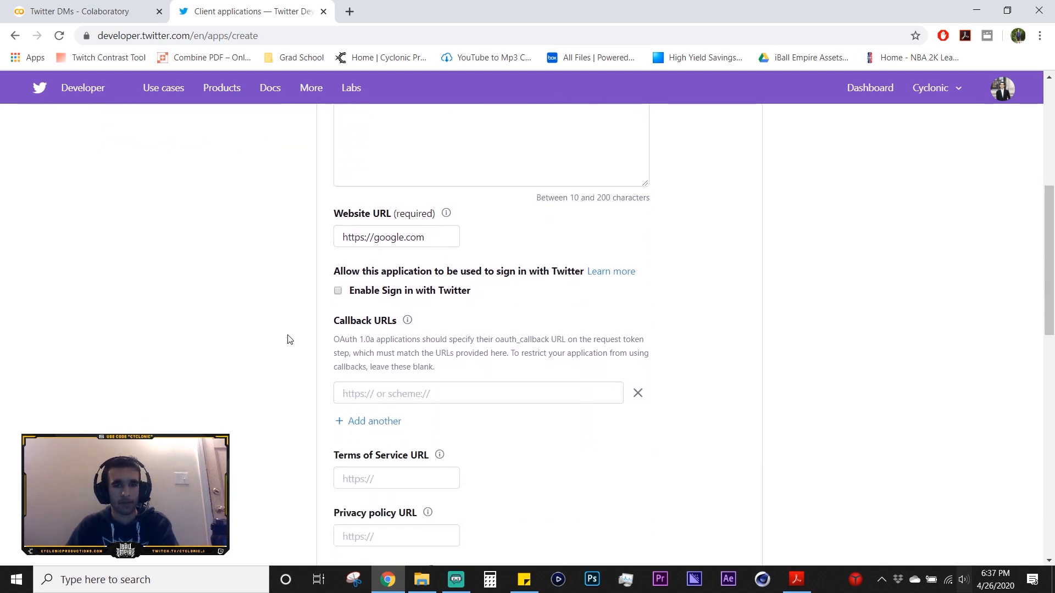
pyautogui.scroll(-3)
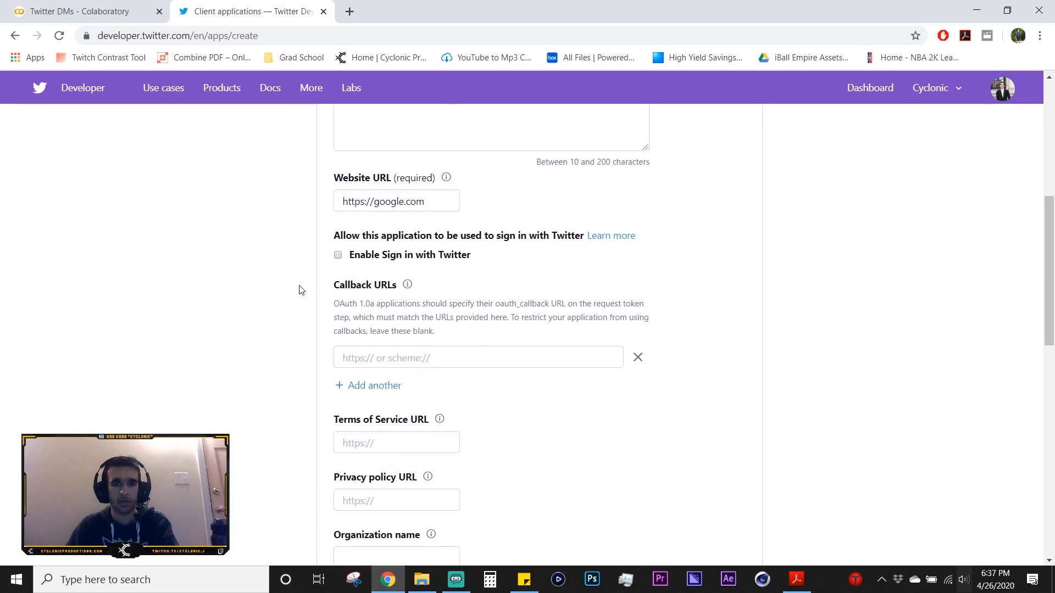
pyautogui.scroll(-3)
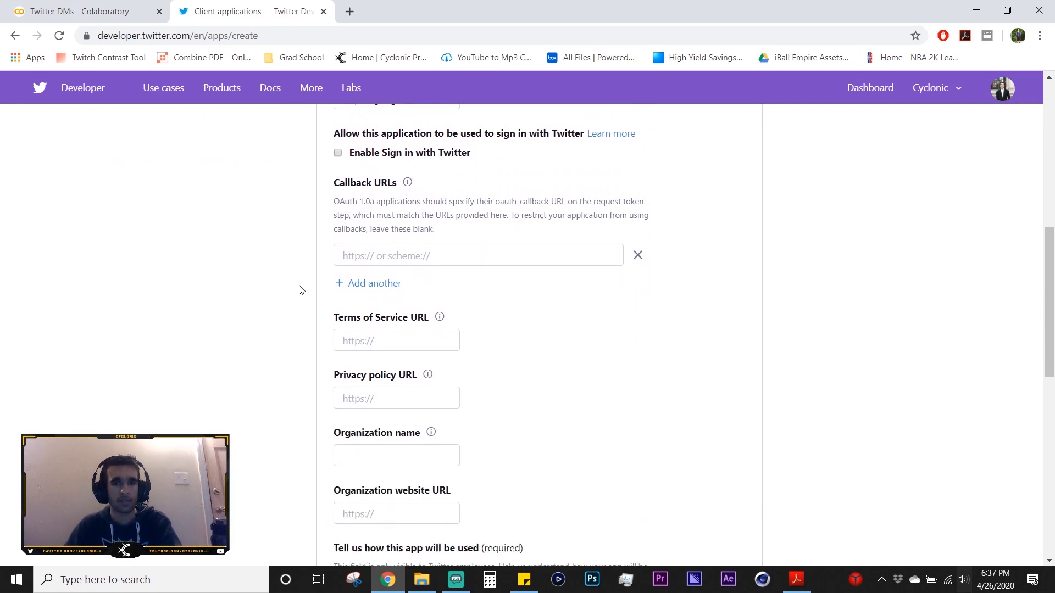
pyautogui.scroll(-3)
pyautogui.write('F')
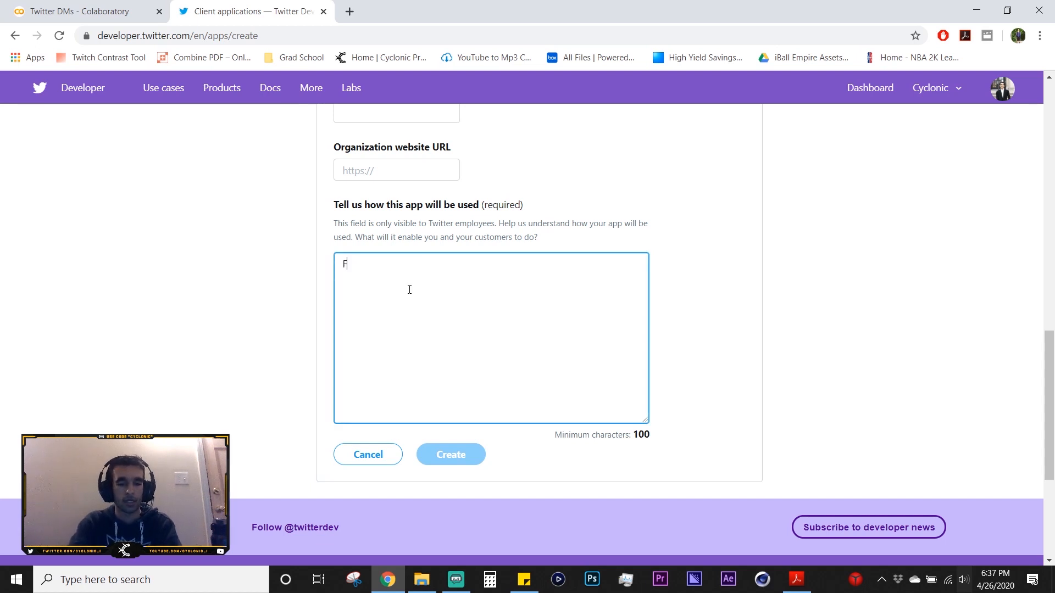
pyautogui.write('or')
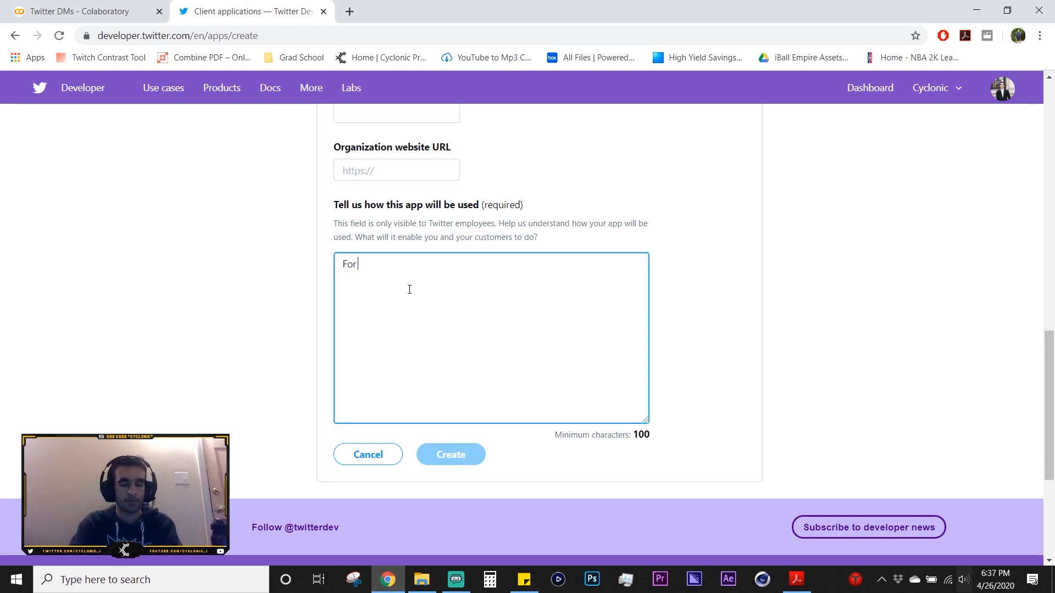
pyautogui.write('persona')
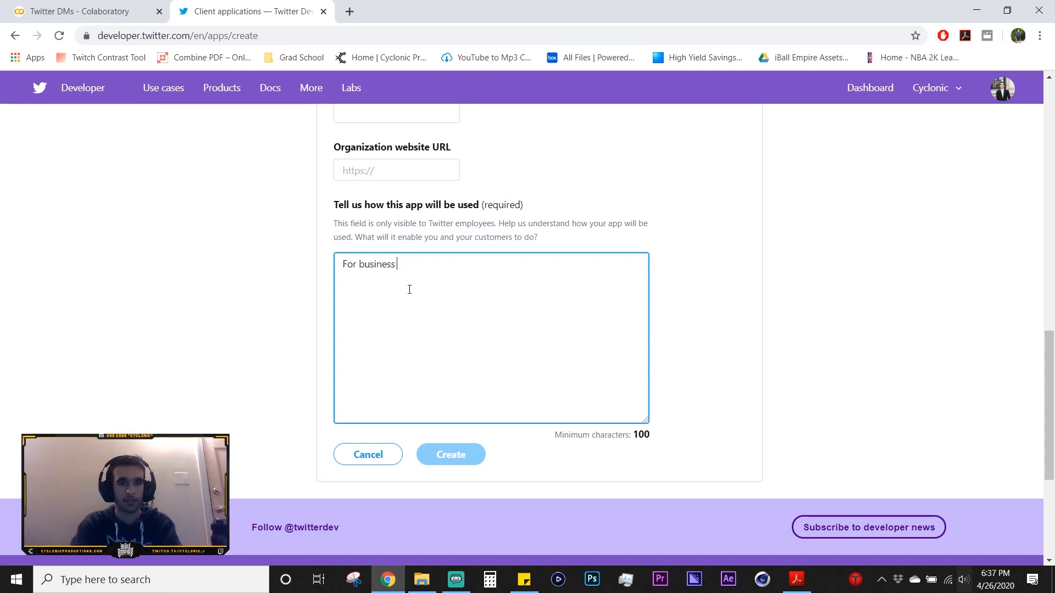
pyautogui.write('purposes to all')
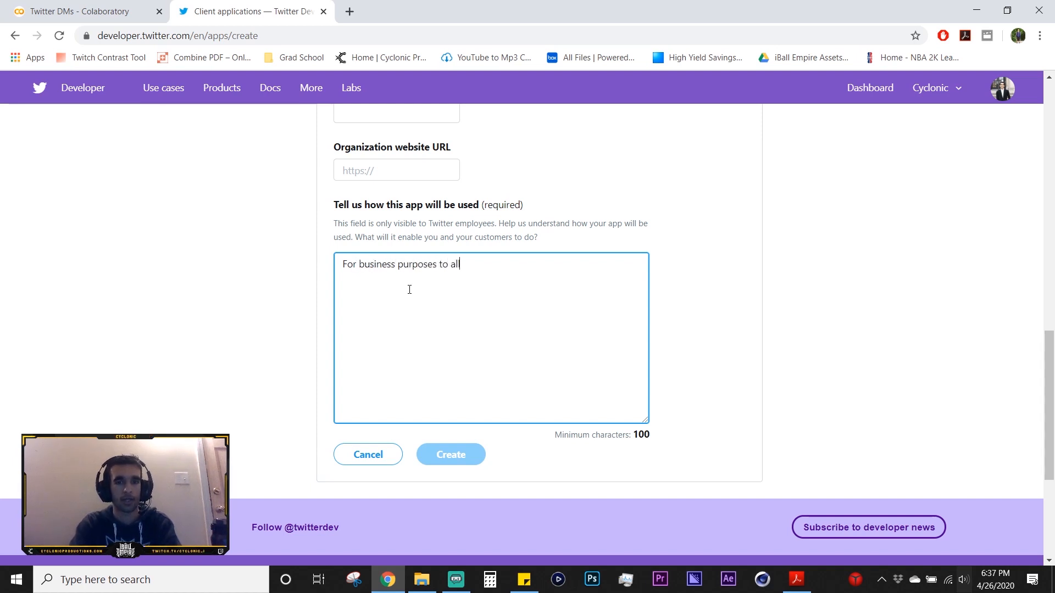
pyautogui.write('low customers to')
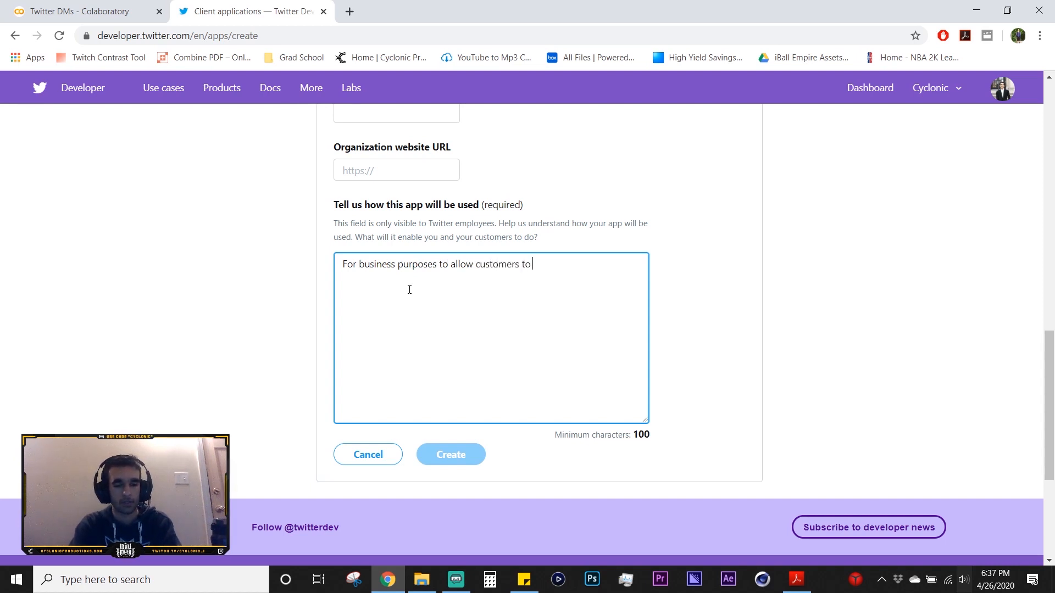
# Finish the description: customers see a welcome message when they enter direct messages
pyautogui.write('see a welcome mes')
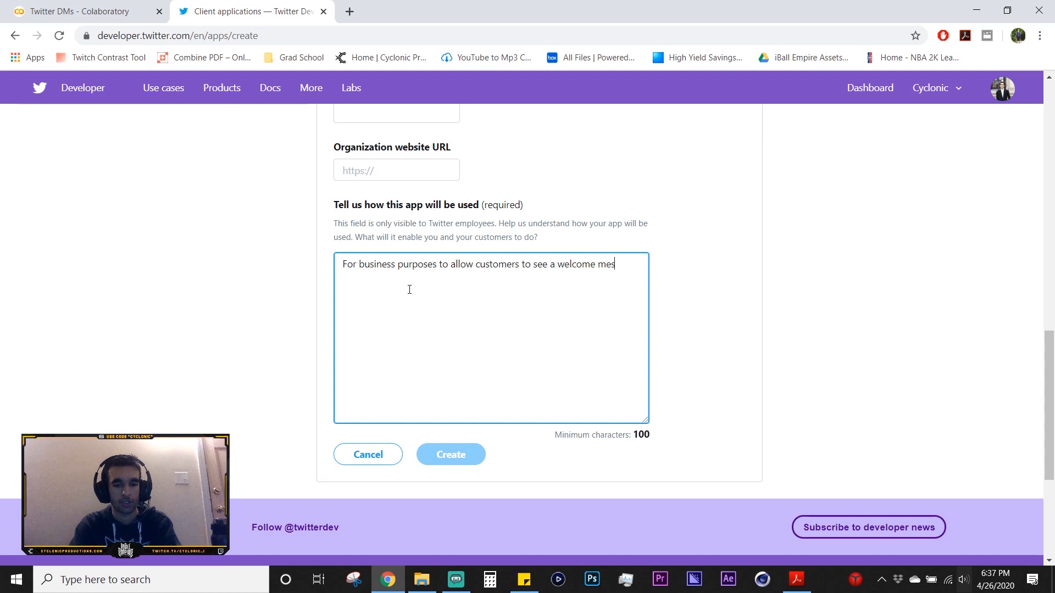
pyautogui.write('sage.')
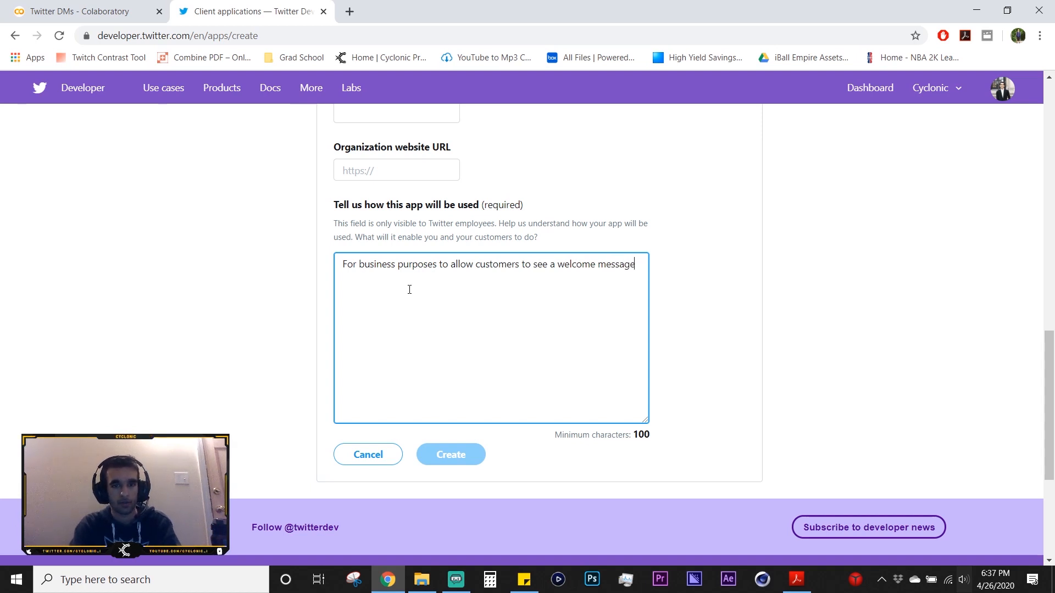
pyautogui.write('when they en')
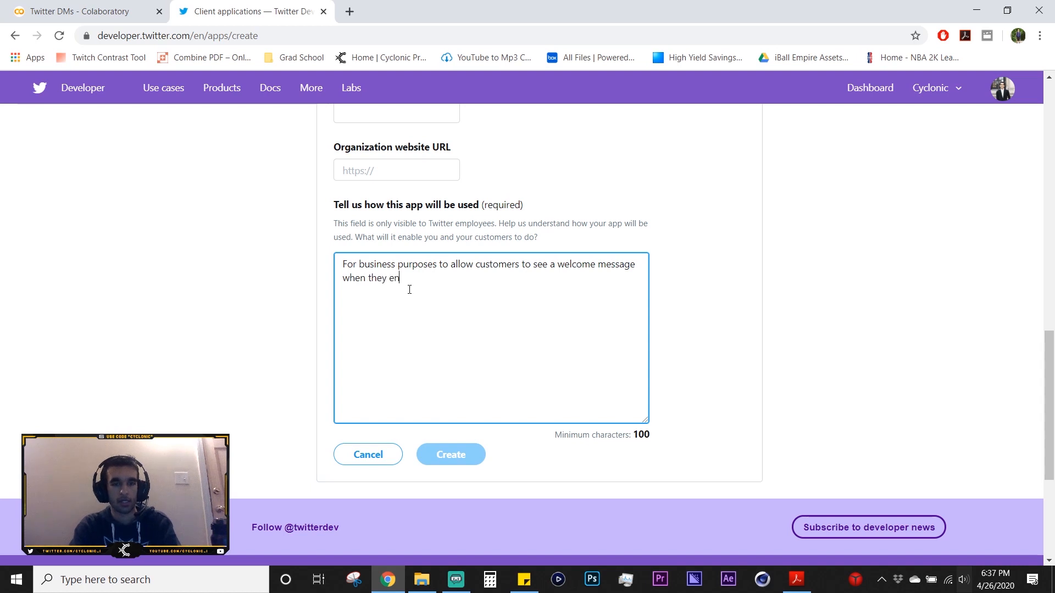
pyautogui.write('ter my dms')
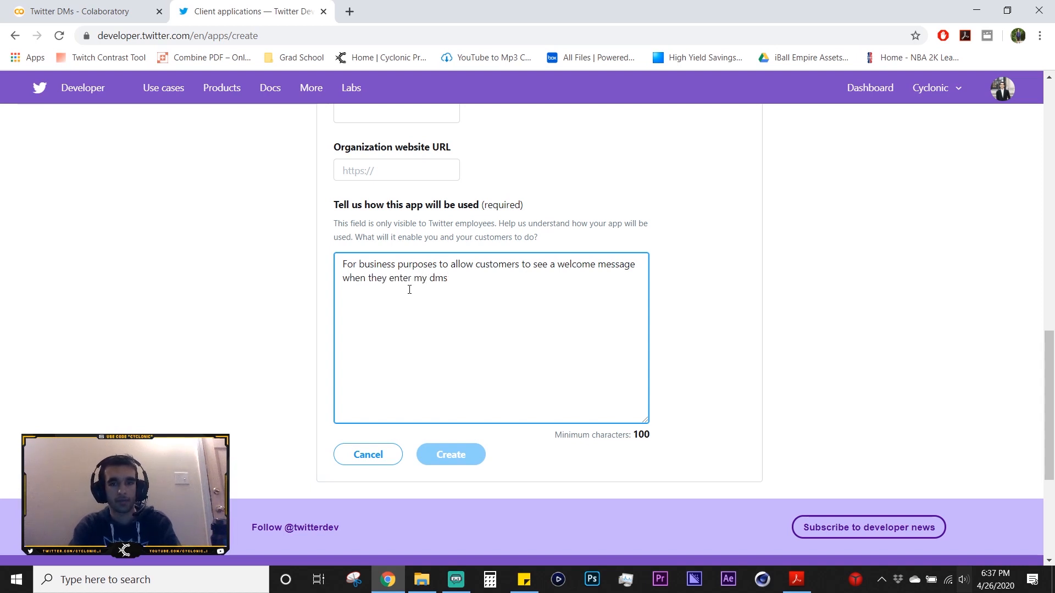
pyautogui.press('Backspace')
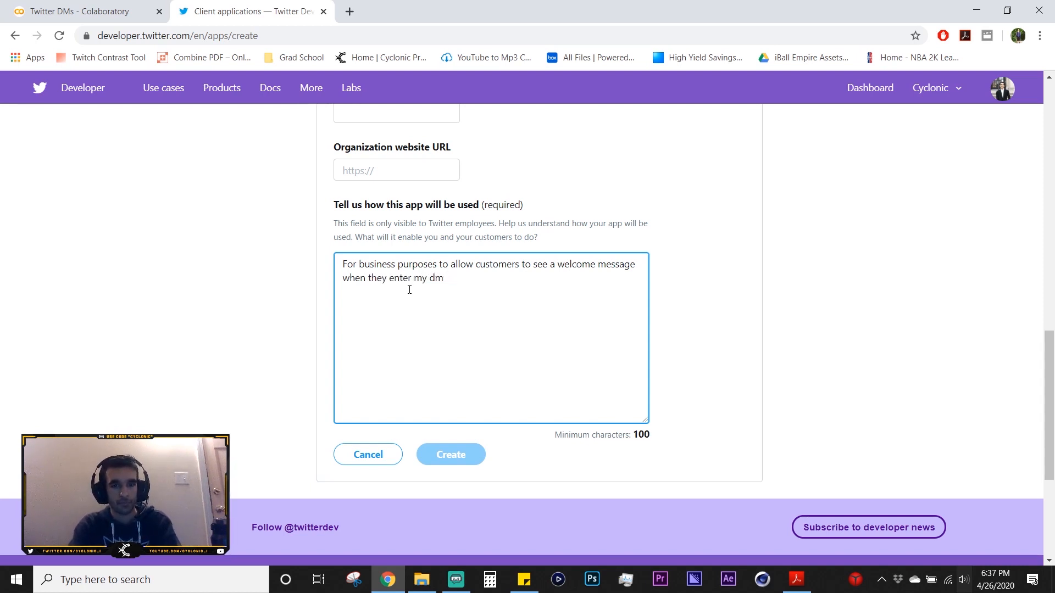
pyautogui.write('direct messages.')
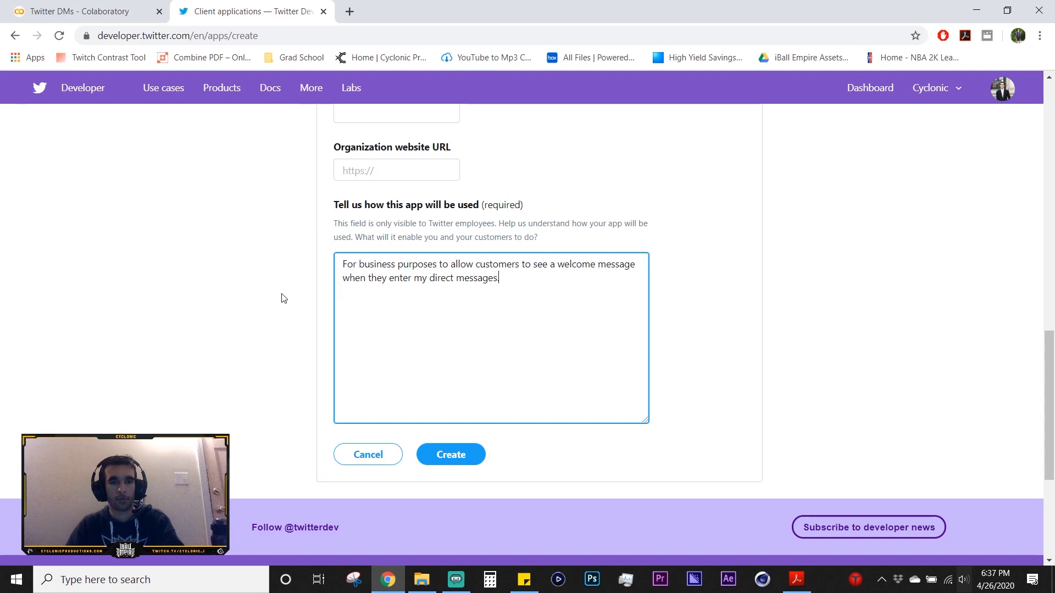
pyautogui.scroll(-3)
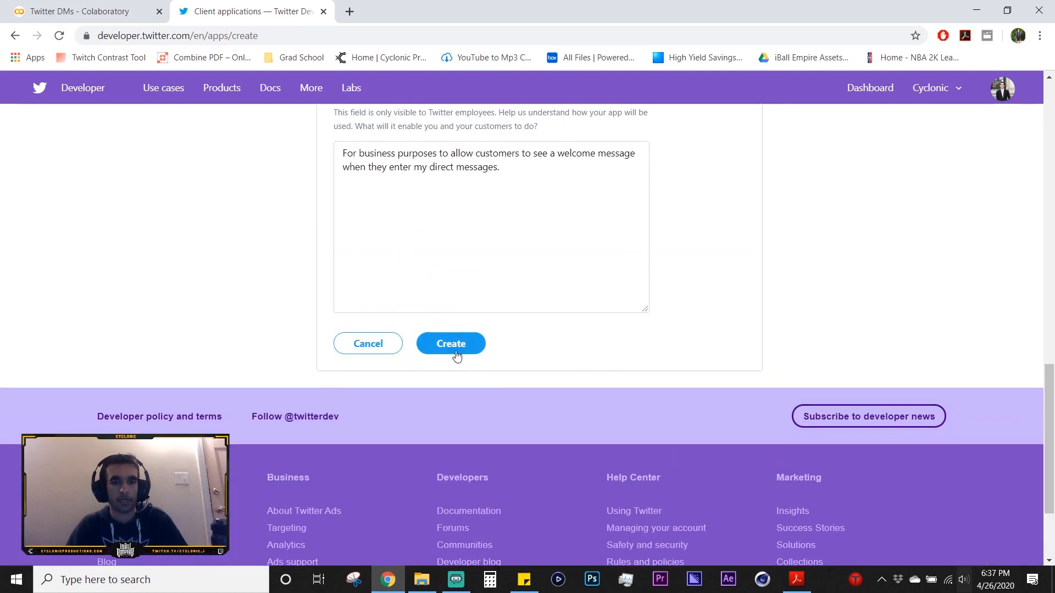
# Submit the DMTutorial app form and accept the Developer Terms to create it
pyautogui.click(451, 343)
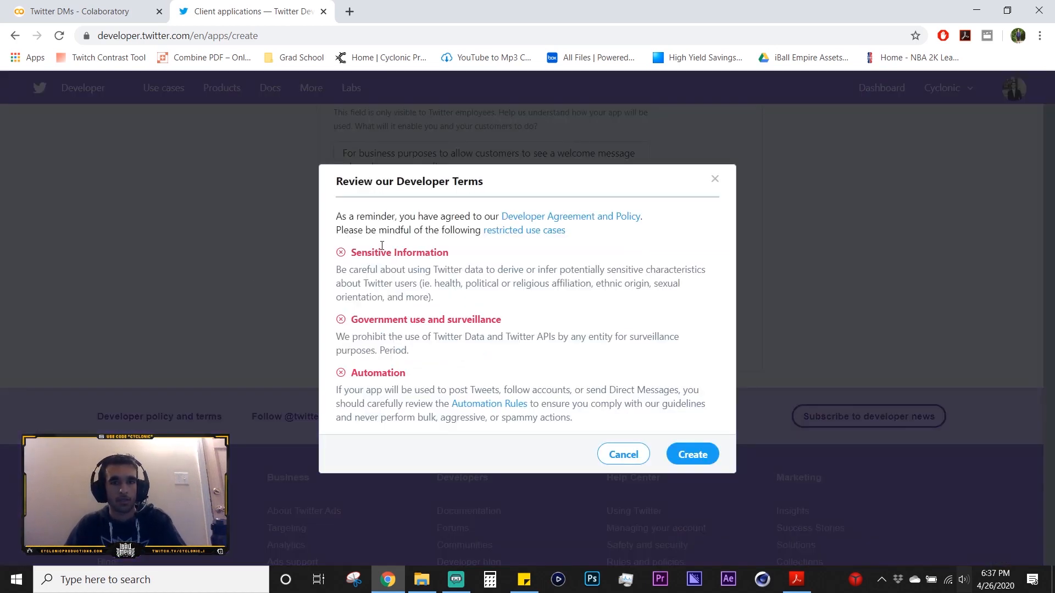
pyautogui.moveTo(692, 453)
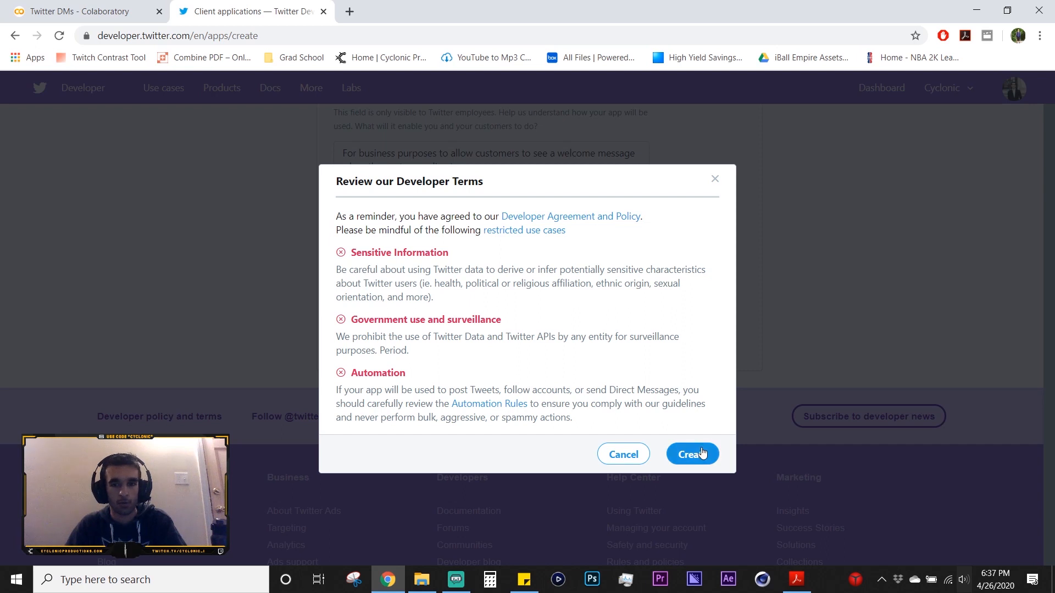
pyautogui.click(692, 455)
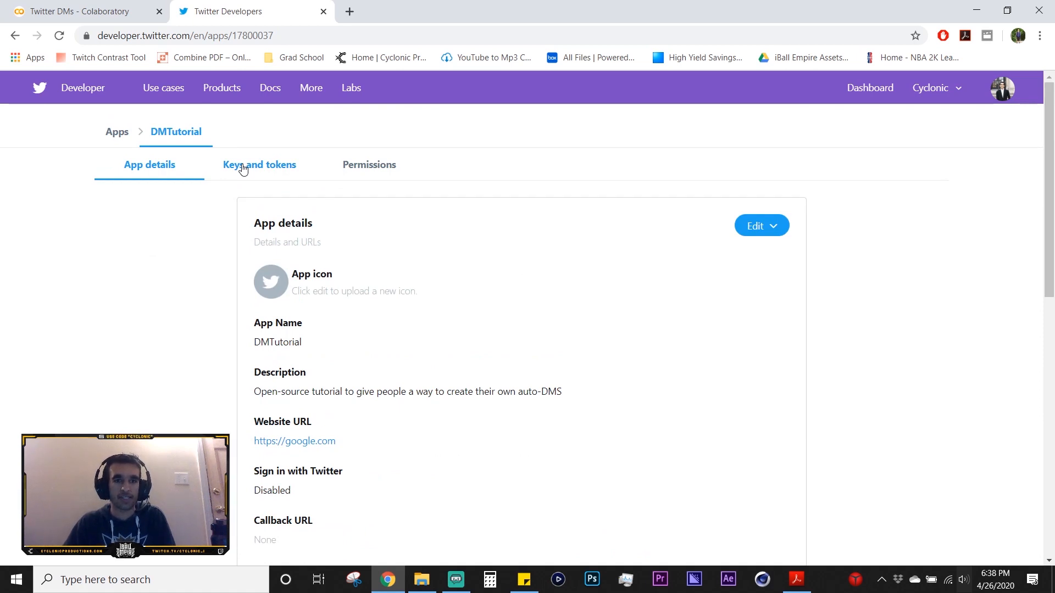
# Generate the DMTutorial access token and secret under Keys and tokens, then regenerate them
pyautogui.click(258, 164)
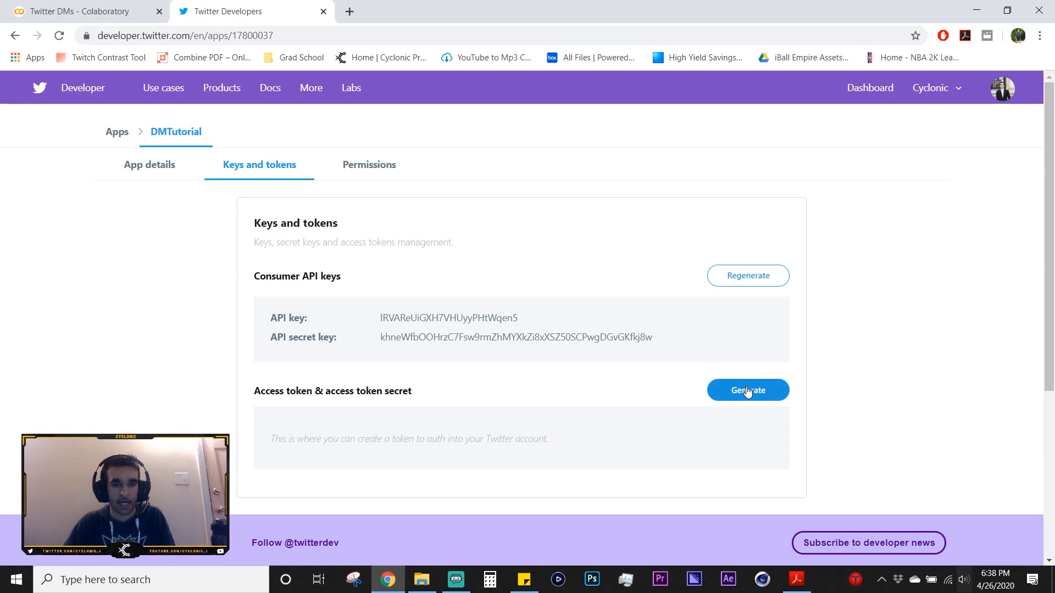
pyautogui.click(747, 390)
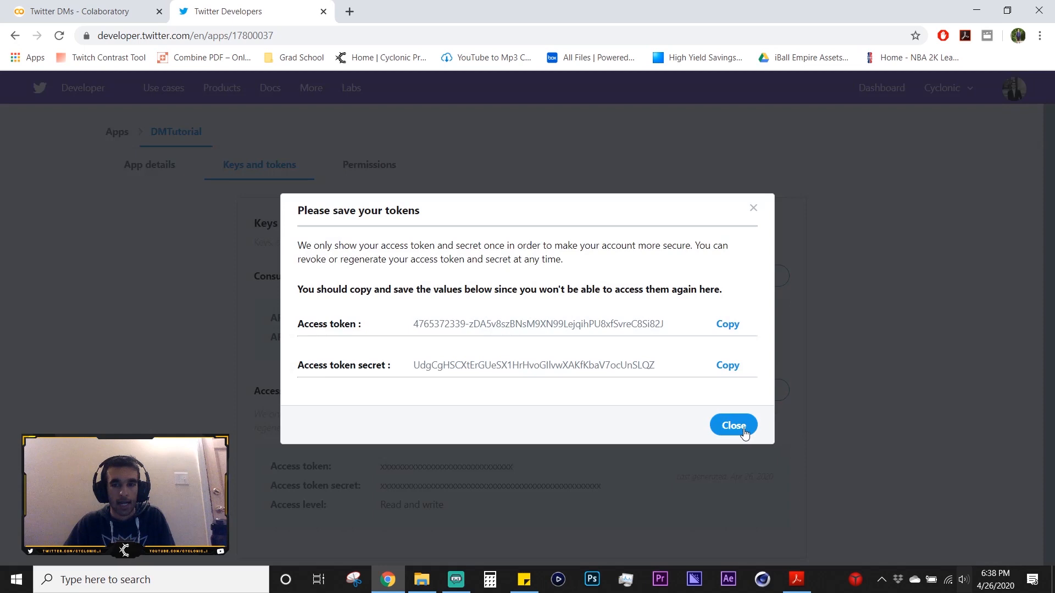
pyautogui.click(733, 425)
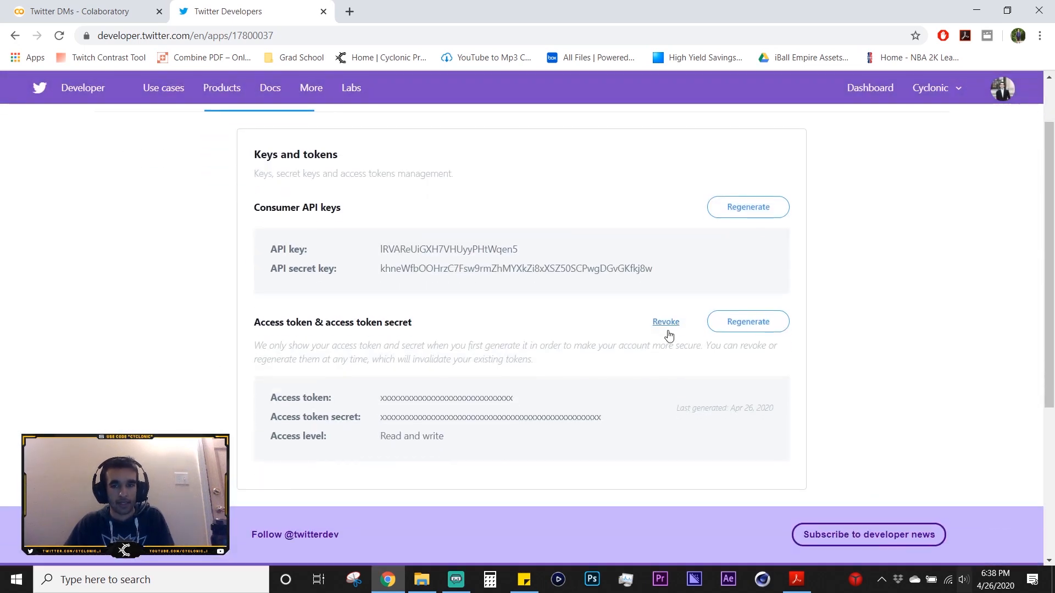
pyautogui.click(747, 322)
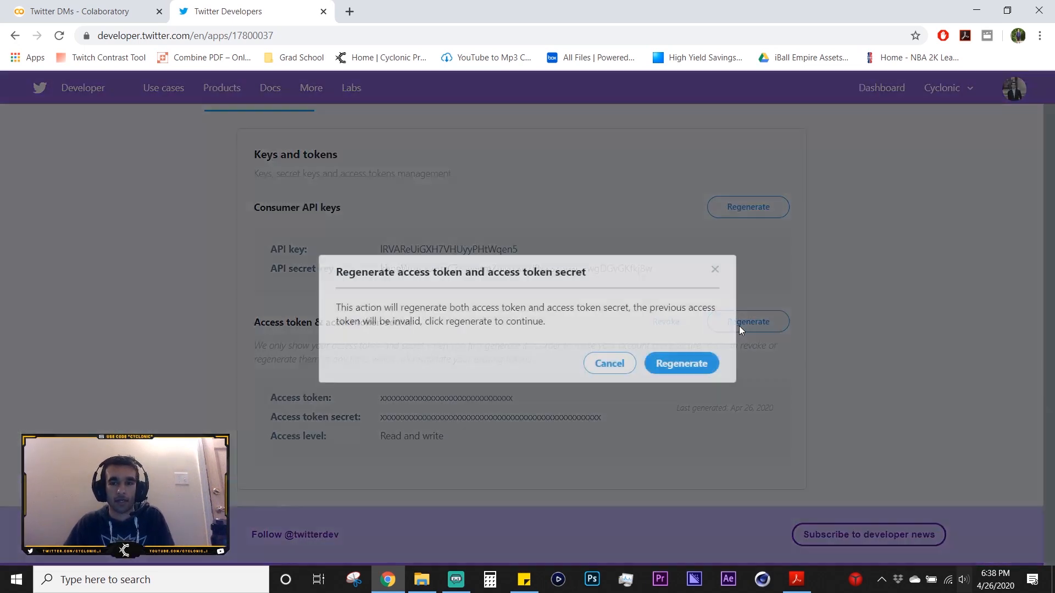
pyautogui.click(680, 363)
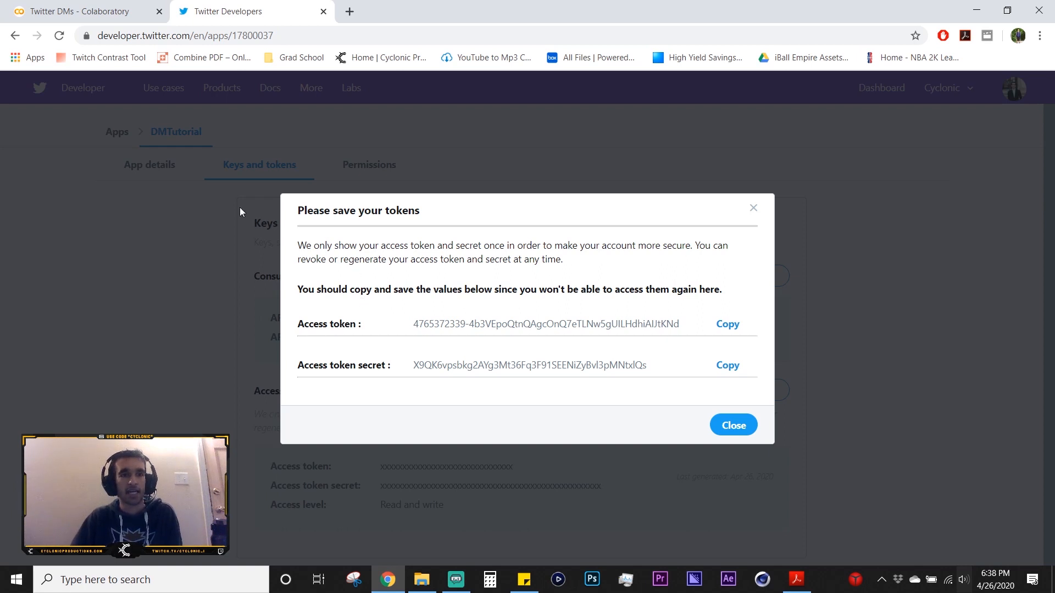
pyautogui.moveTo(74, 11)
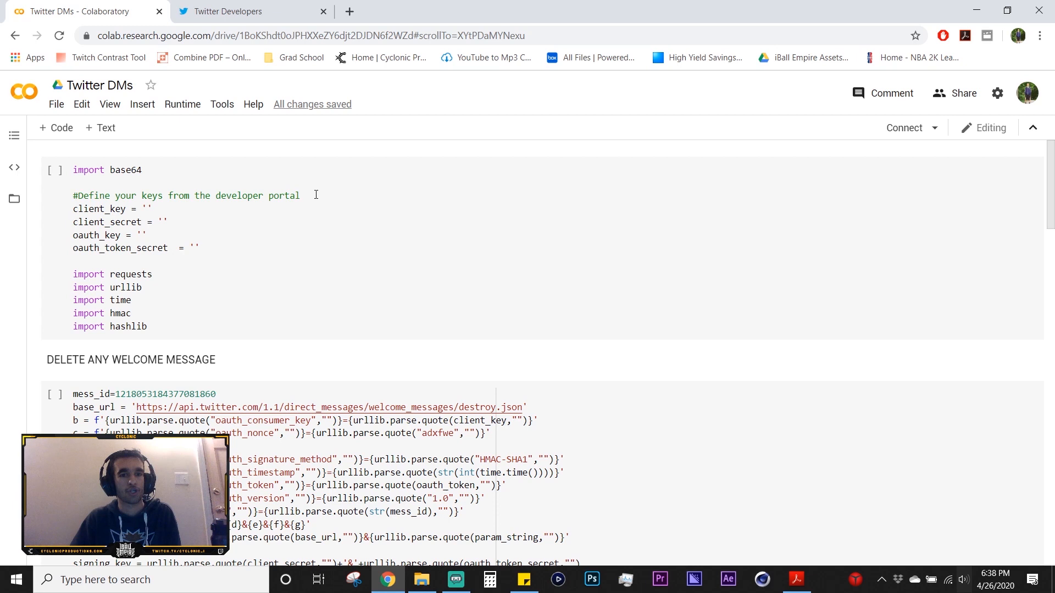
pyautogui.moveTo(448, 195)
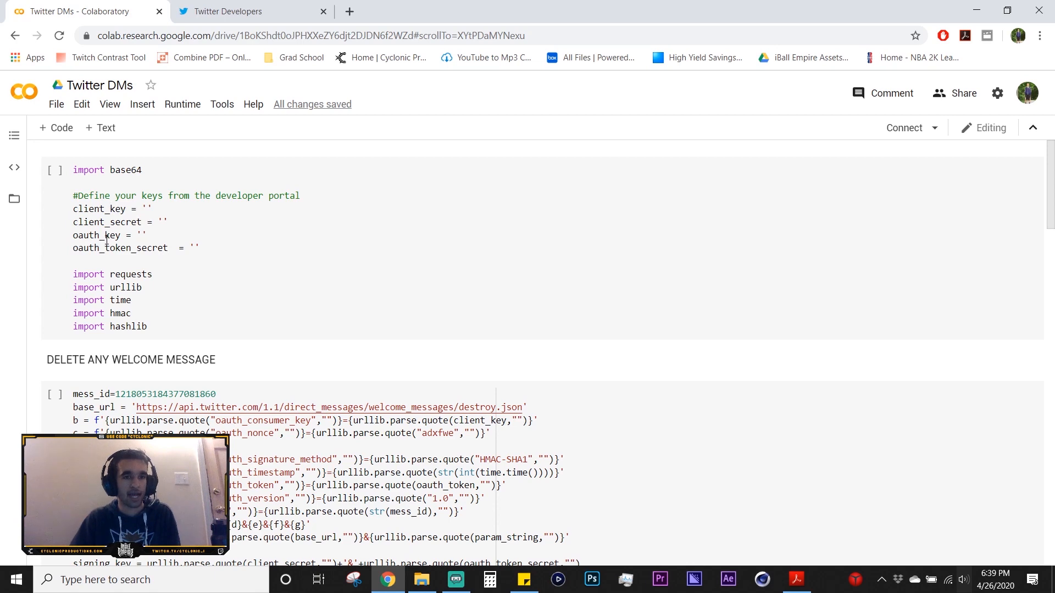
pyautogui.click(252, 12)
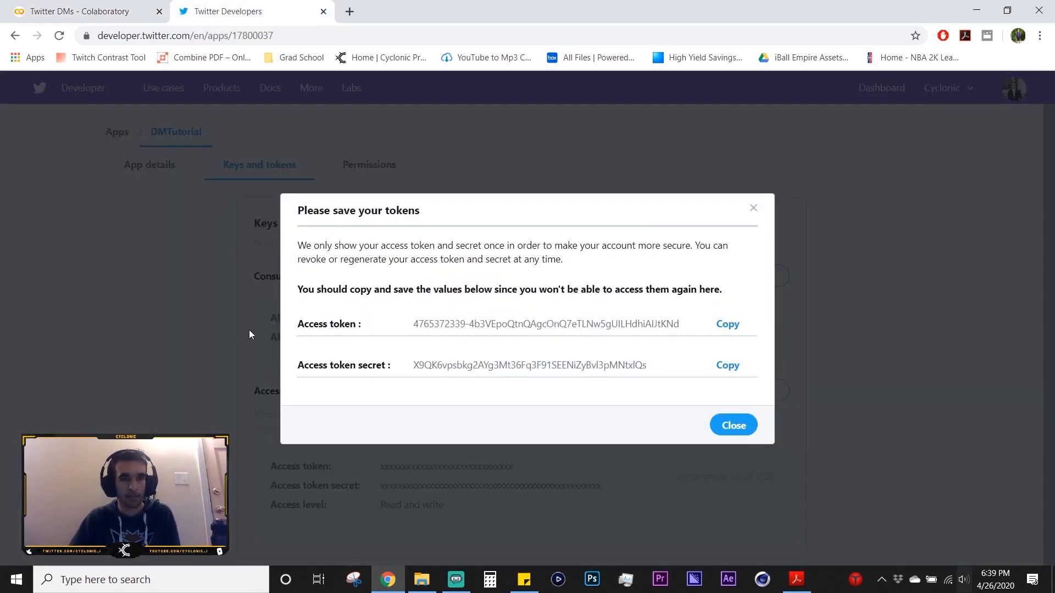
pyautogui.click(81, 11)
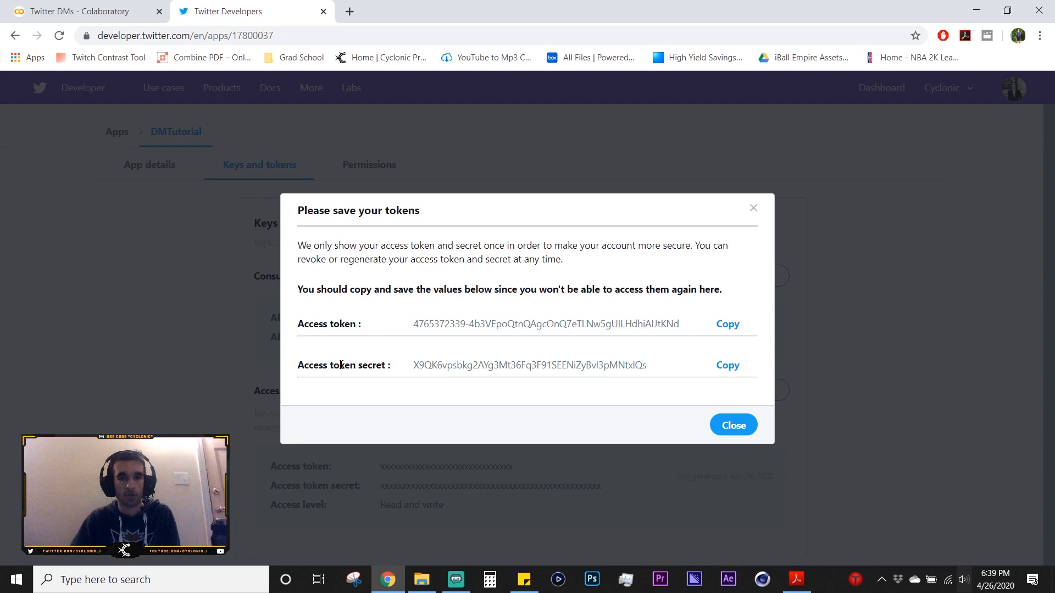
# Switch to the Twitter DMs - Colaboratory browser tab
pyautogui.click(78, 12)
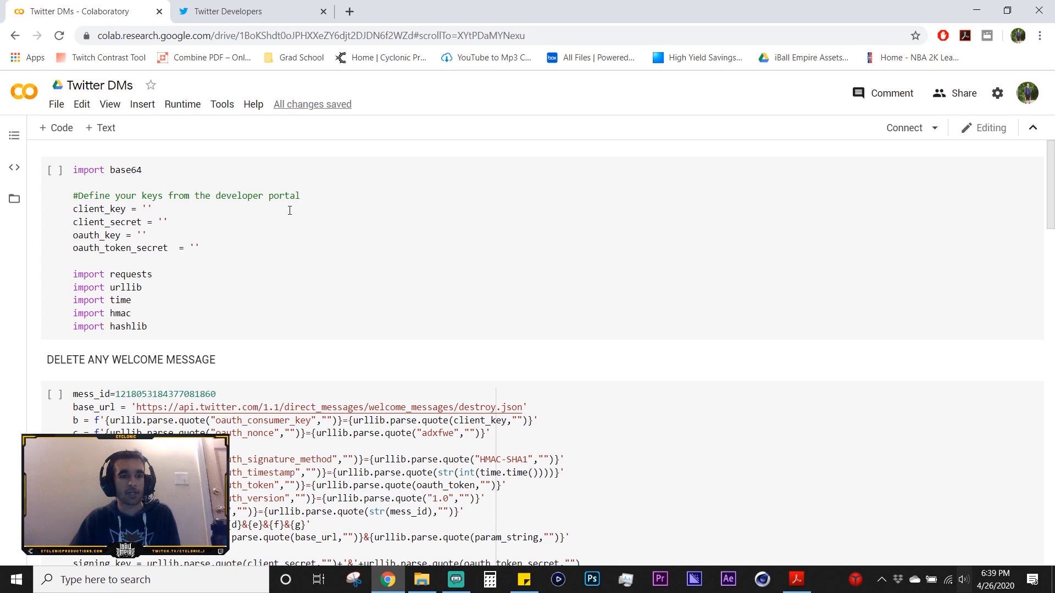
pyautogui.scroll(-3)
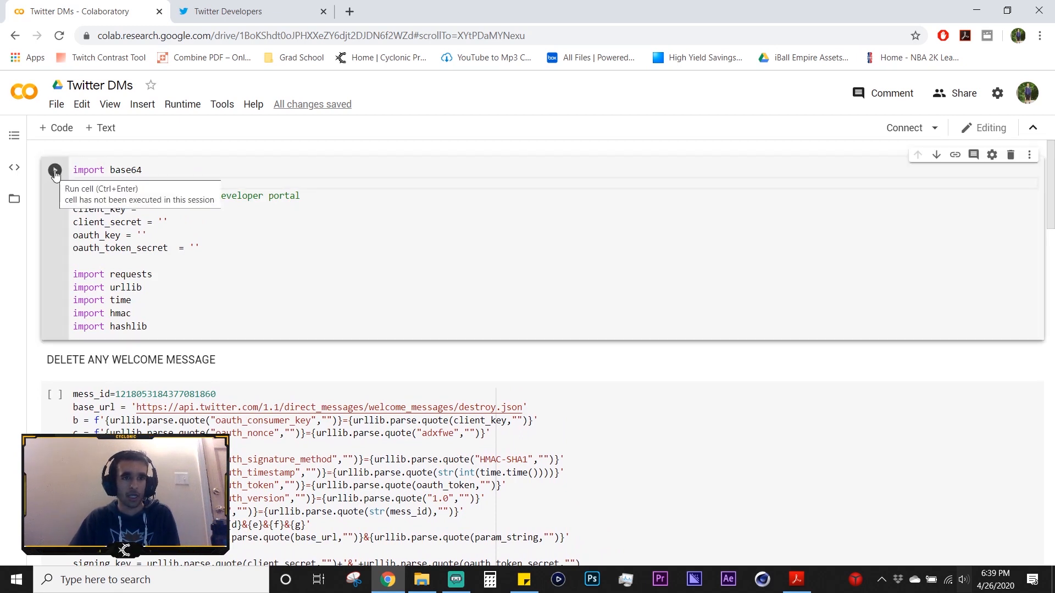
pyautogui.scroll(-3)
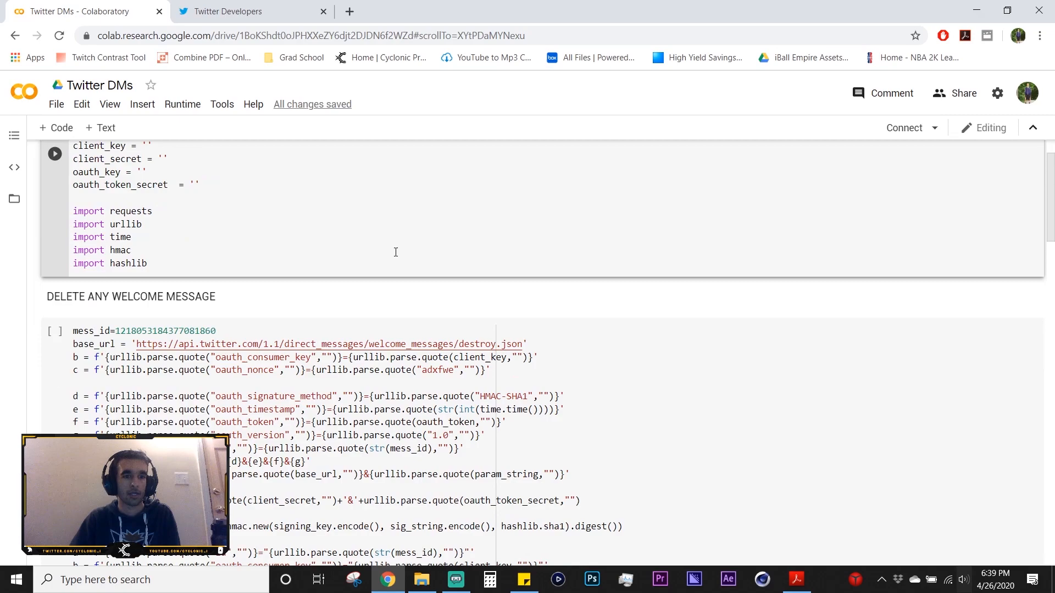
pyautogui.scroll(-3)
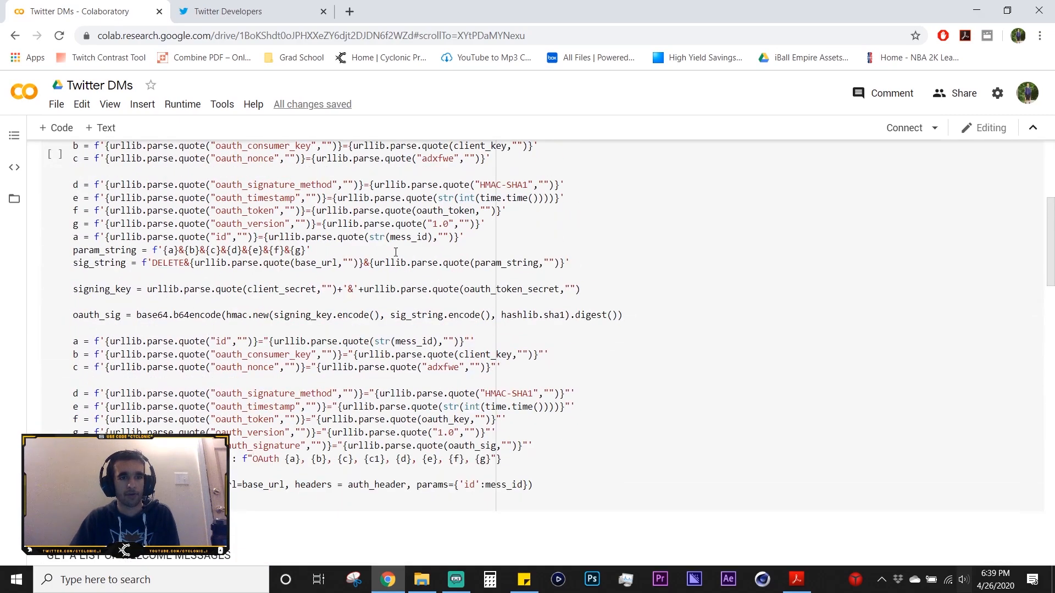
pyautogui.scroll(3)
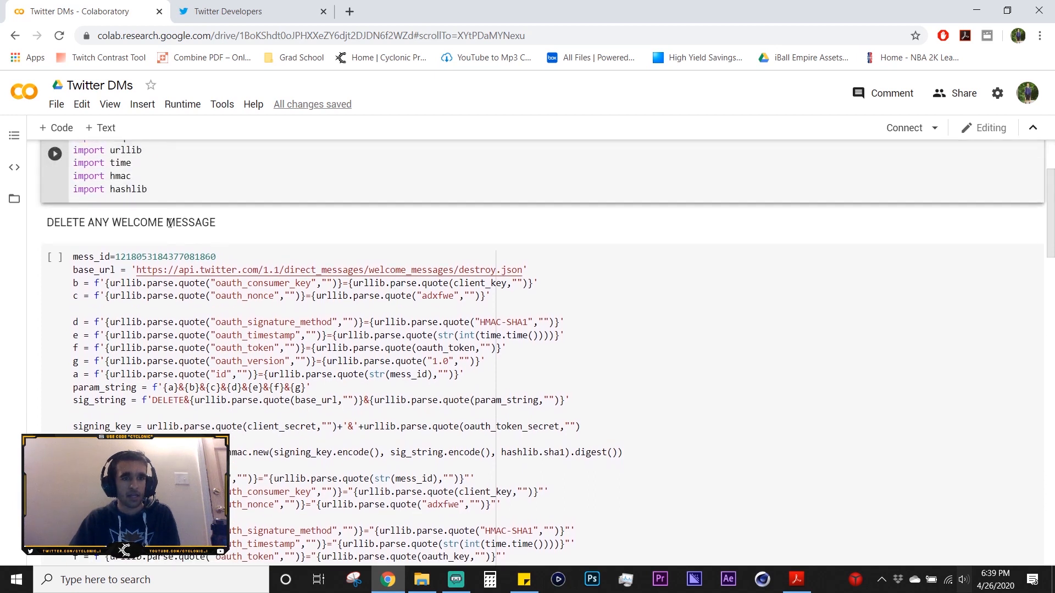
pyautogui.moveTo(300, 306)
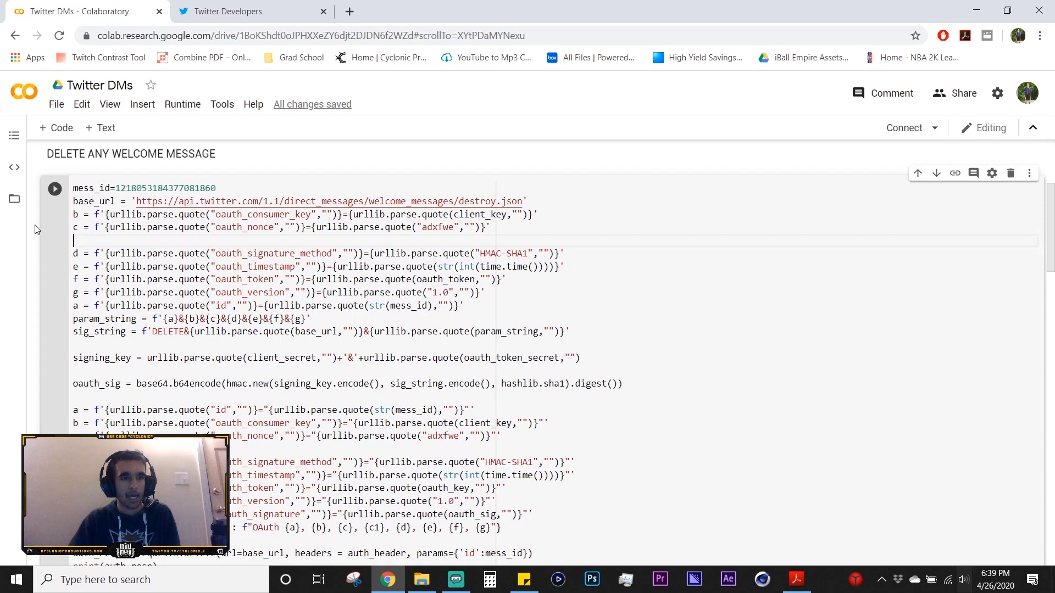
pyautogui.moveTo(54, 190)
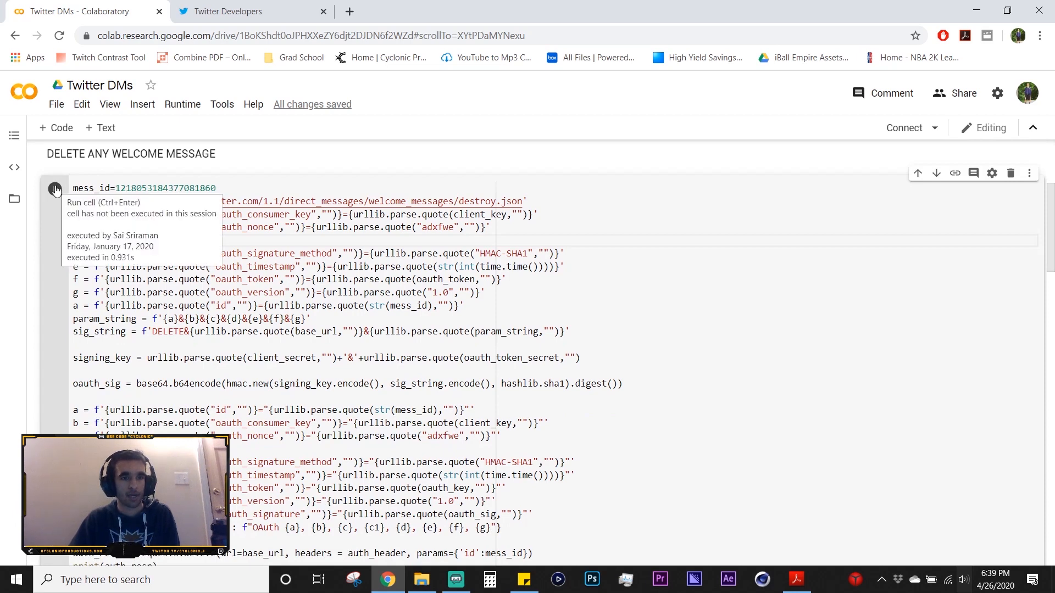
pyautogui.scroll(-3)
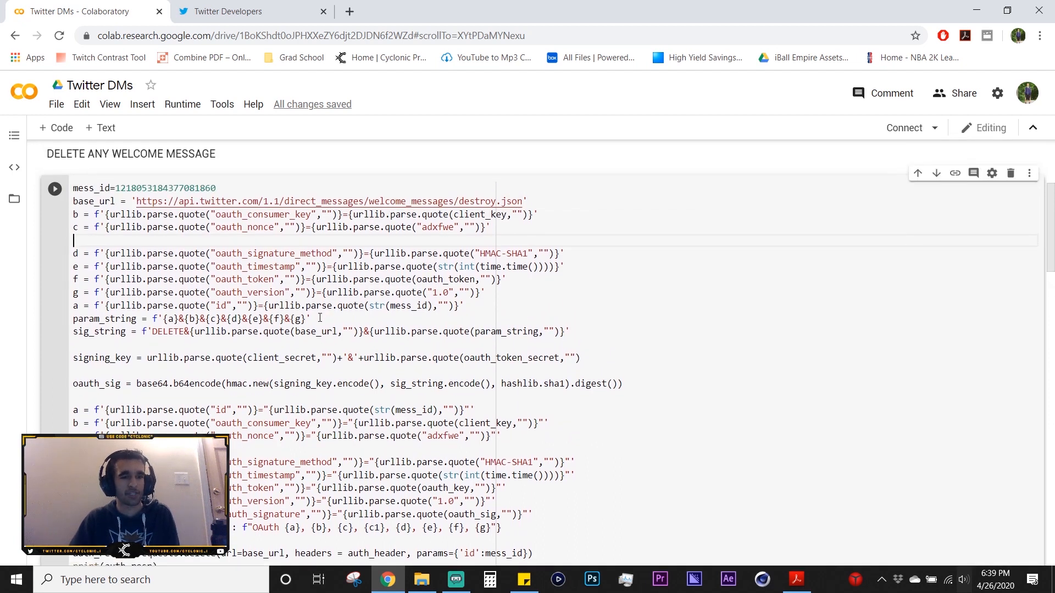
pyautogui.scroll(-3)
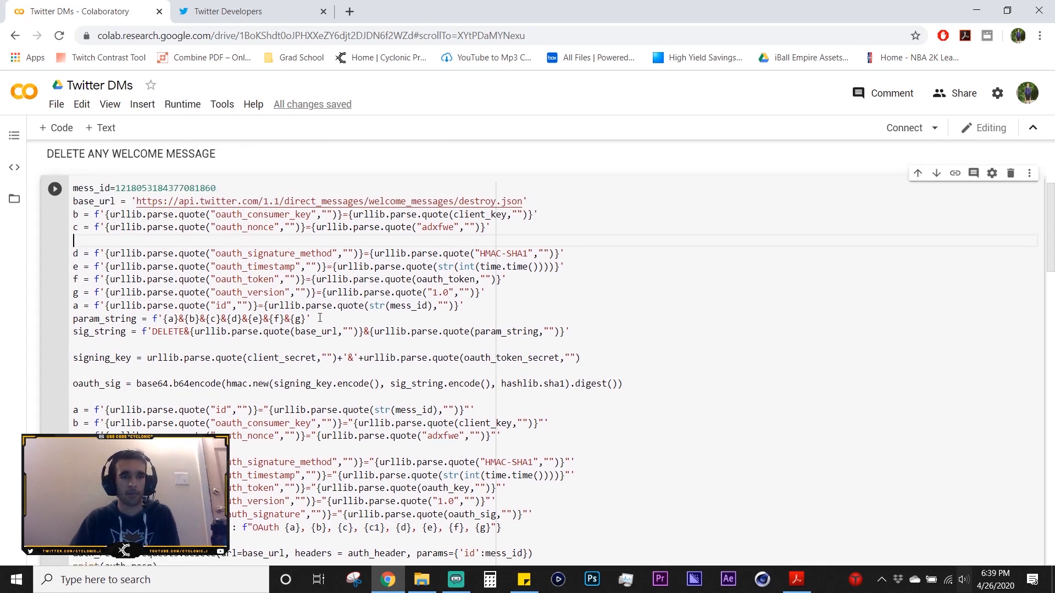
pyautogui.scroll(-3)
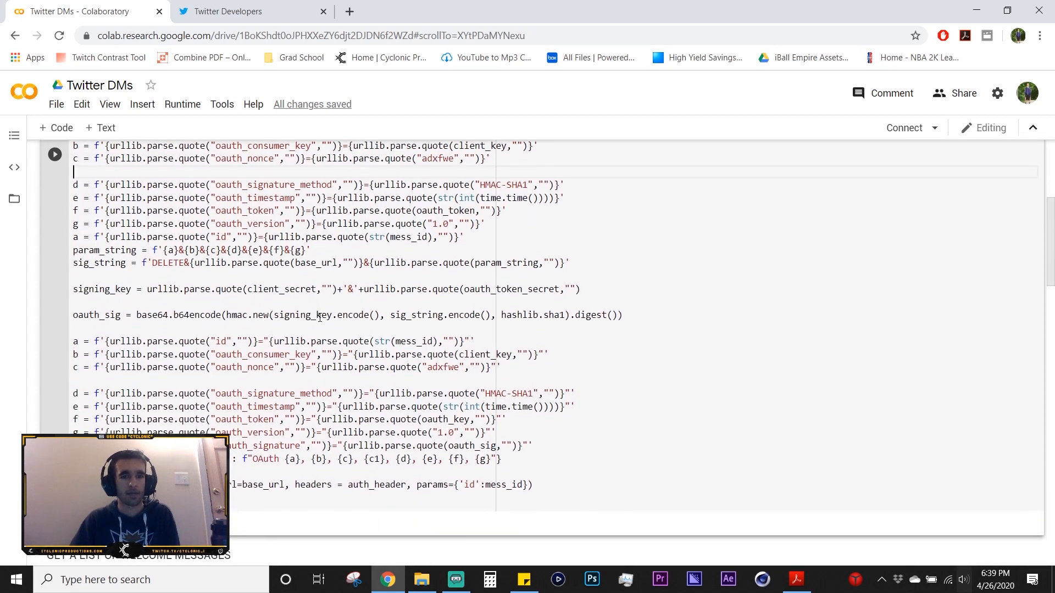
pyautogui.scroll(-3)
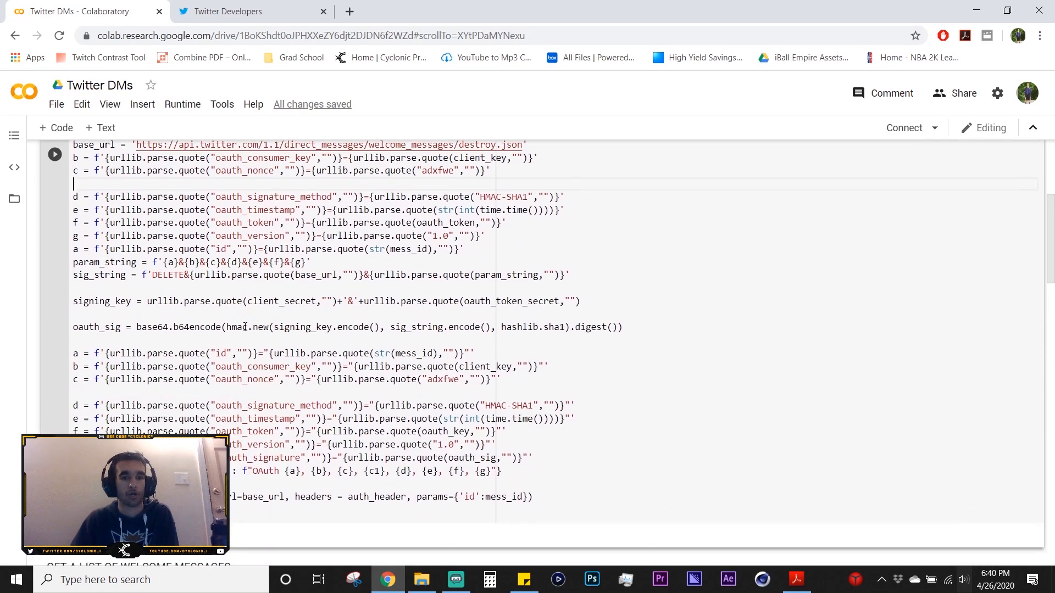
# Scroll the Twitter DMs notebook, clicking into the new welcome message cell along the way
pyautogui.scroll(-3)
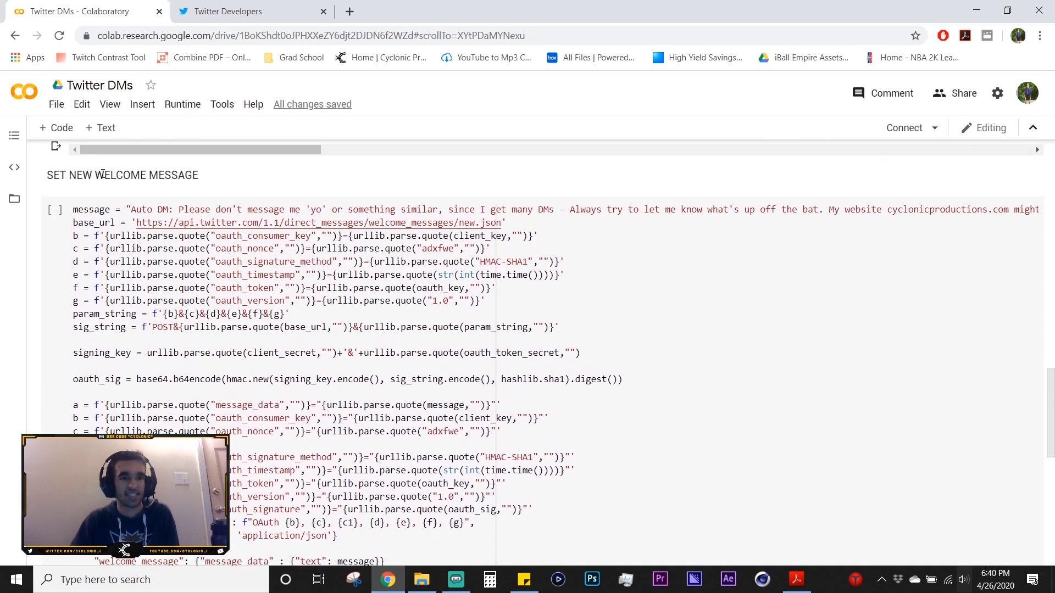
pyautogui.scroll(-3)
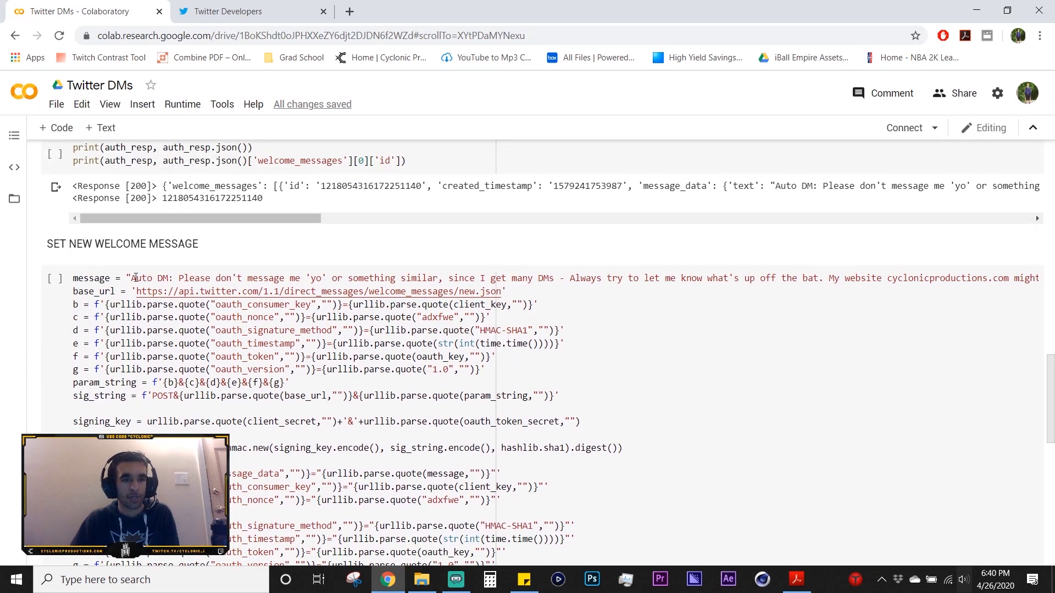
pyautogui.click(132, 278)
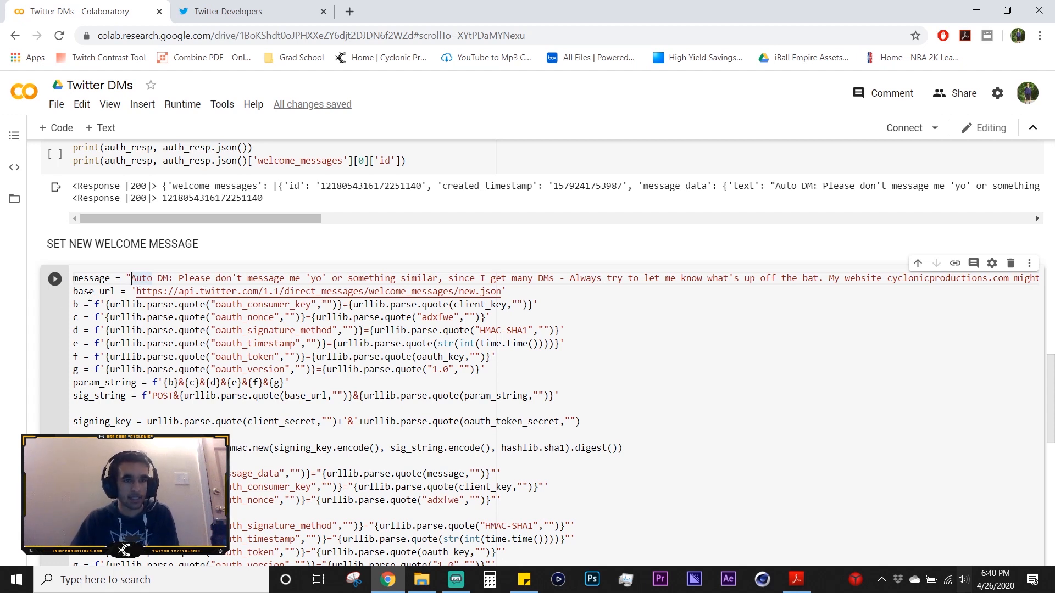
pyautogui.moveTo(54, 278)
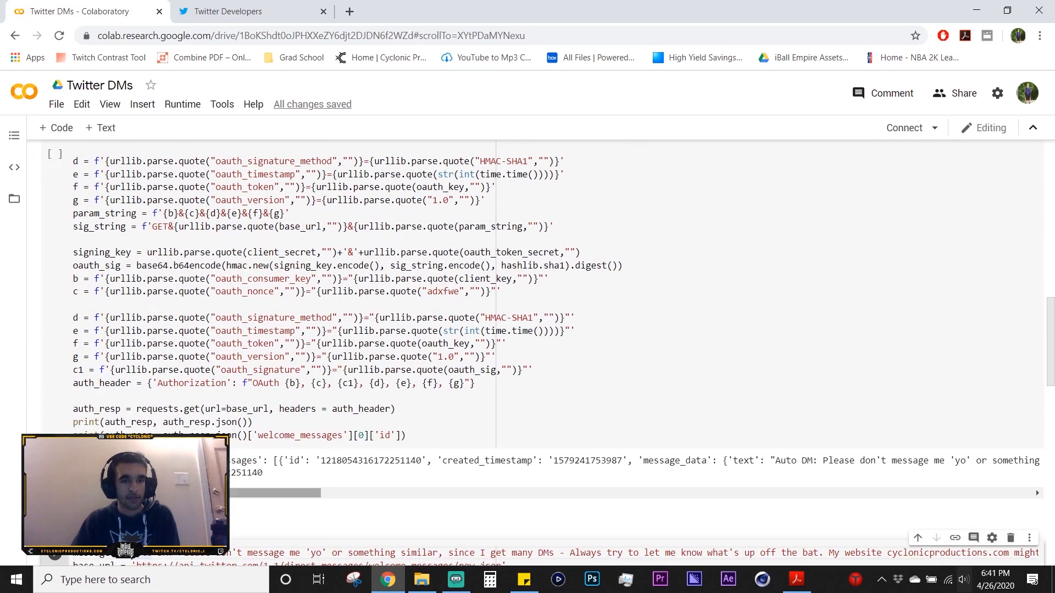
pyautogui.scroll(-3)
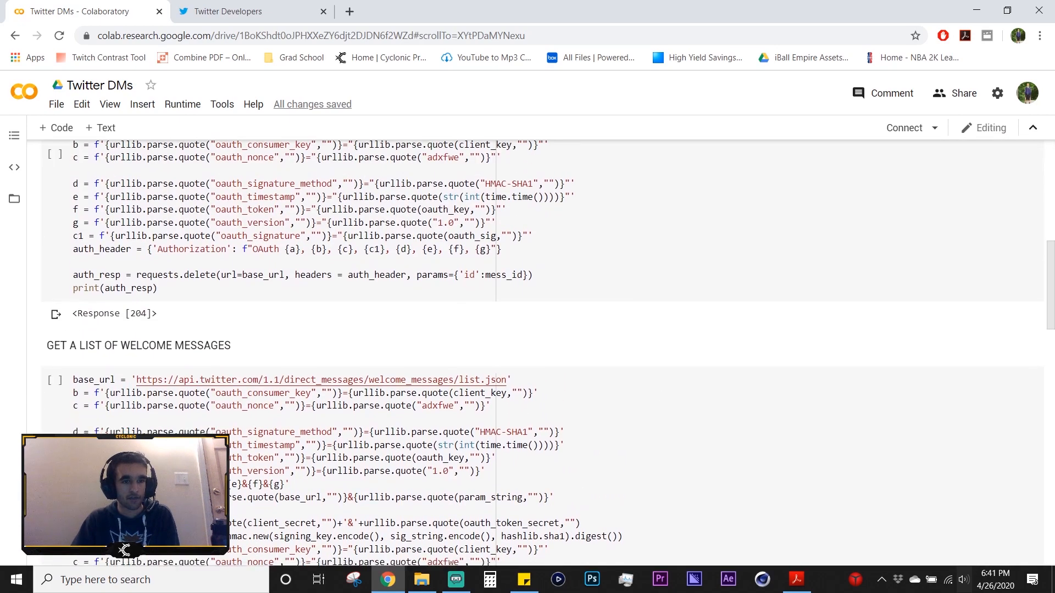
pyautogui.scroll(-3)
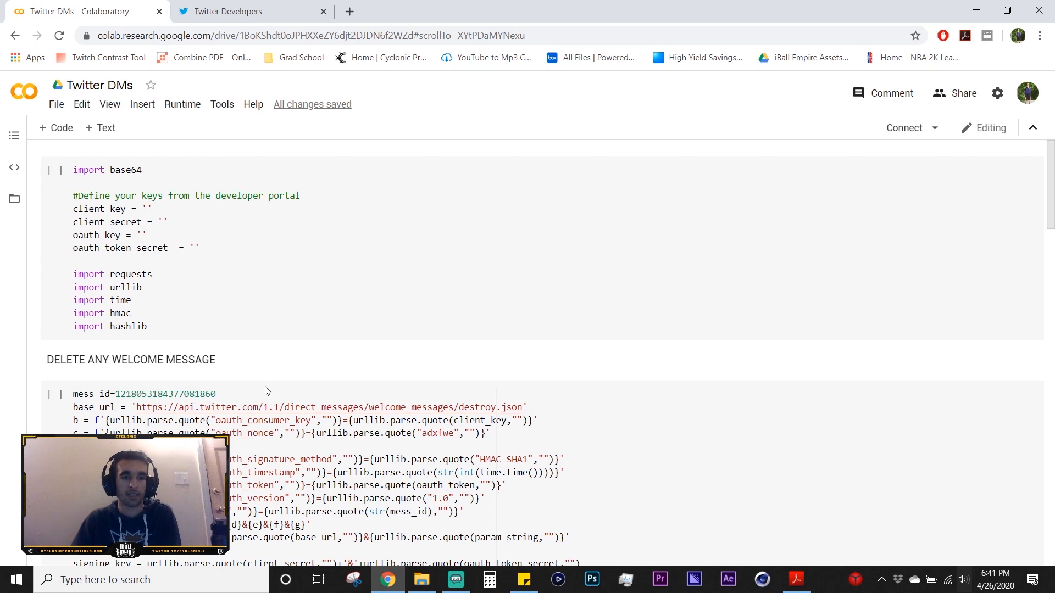
pyautogui.scroll(-3)
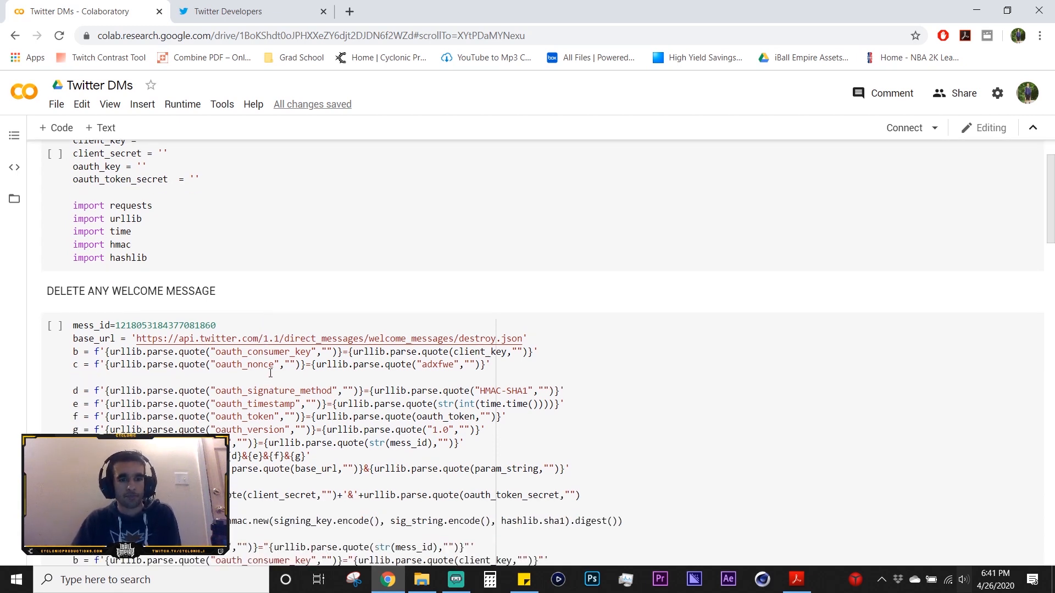
pyautogui.scroll(-3)
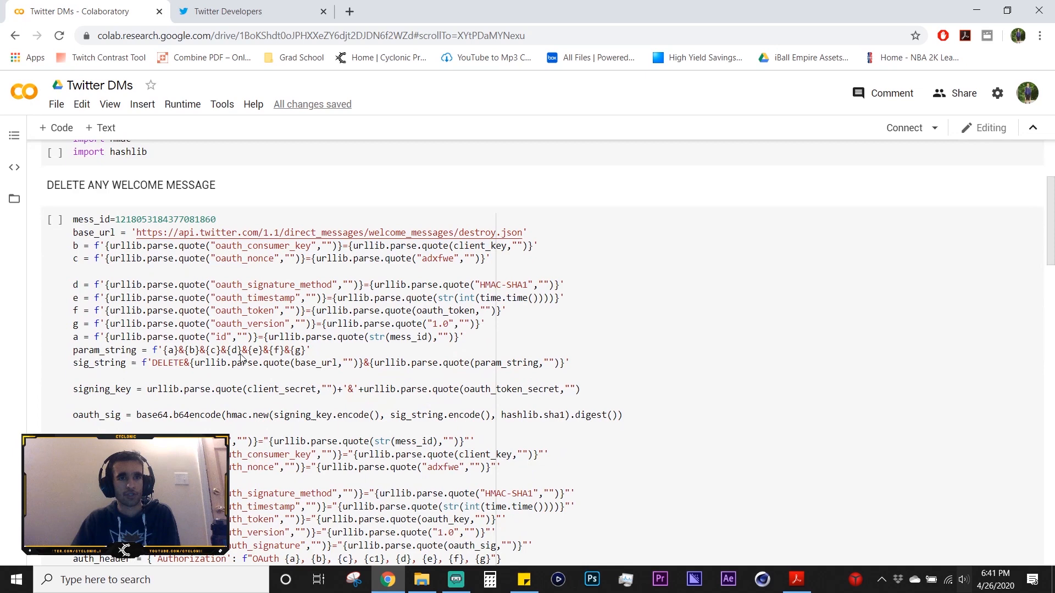
pyautogui.scroll(-3)
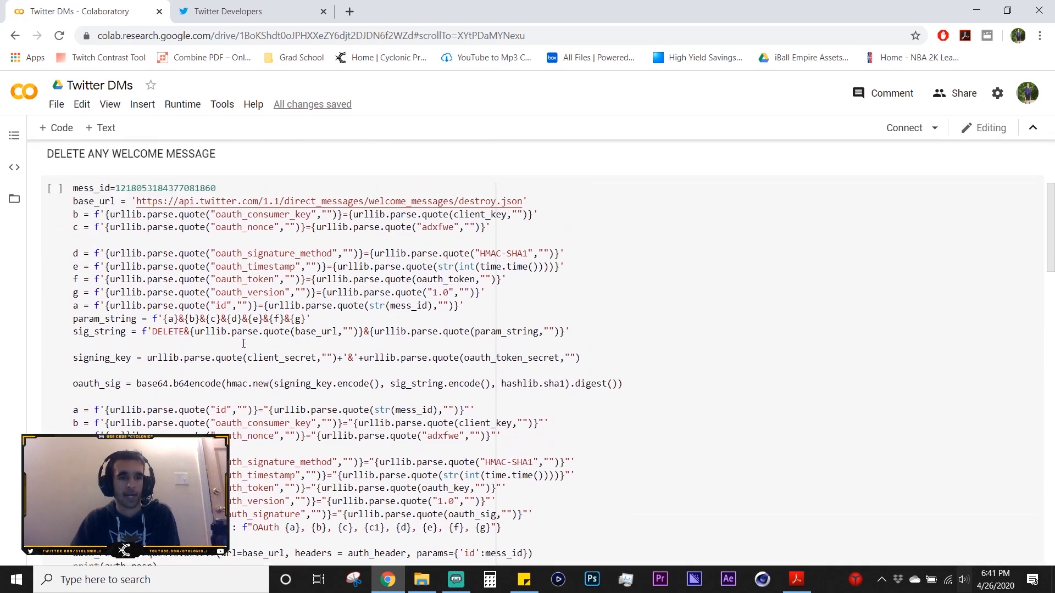
pyautogui.scroll(-3)
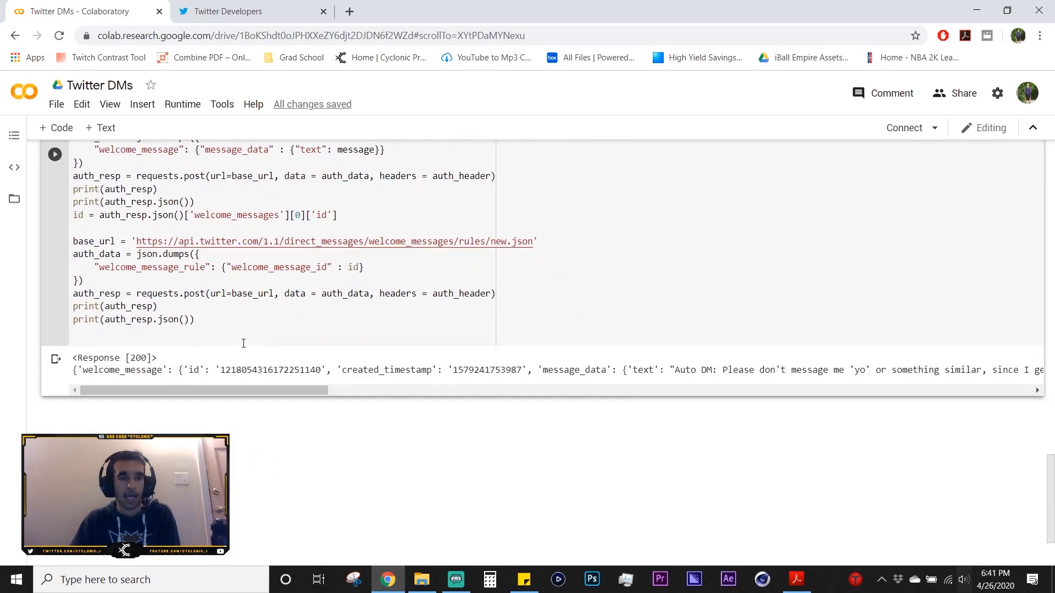
pyautogui.scroll(-3)
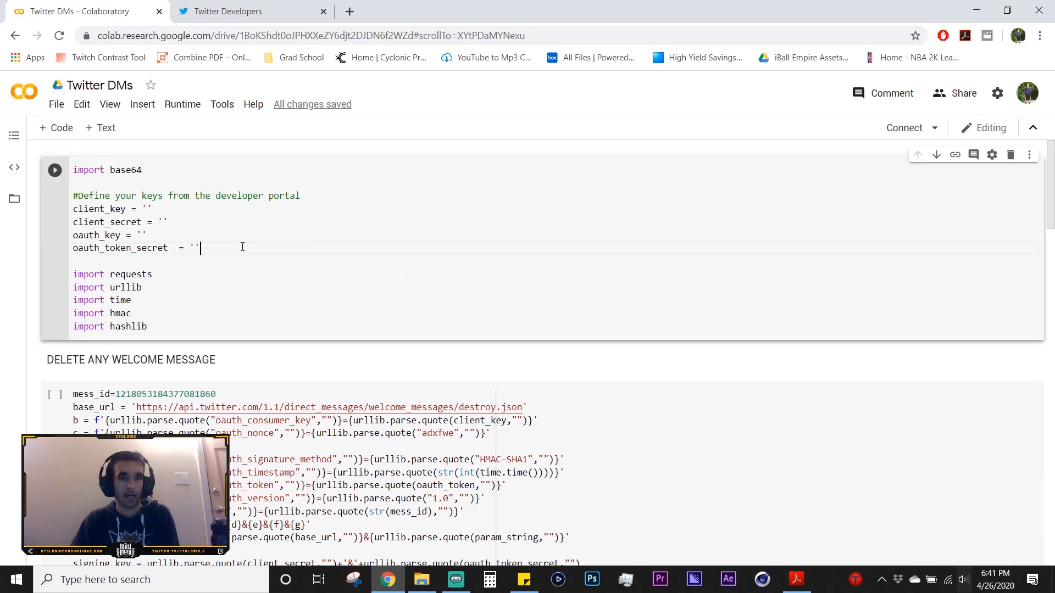
pyautogui.moveTo(489, 195)
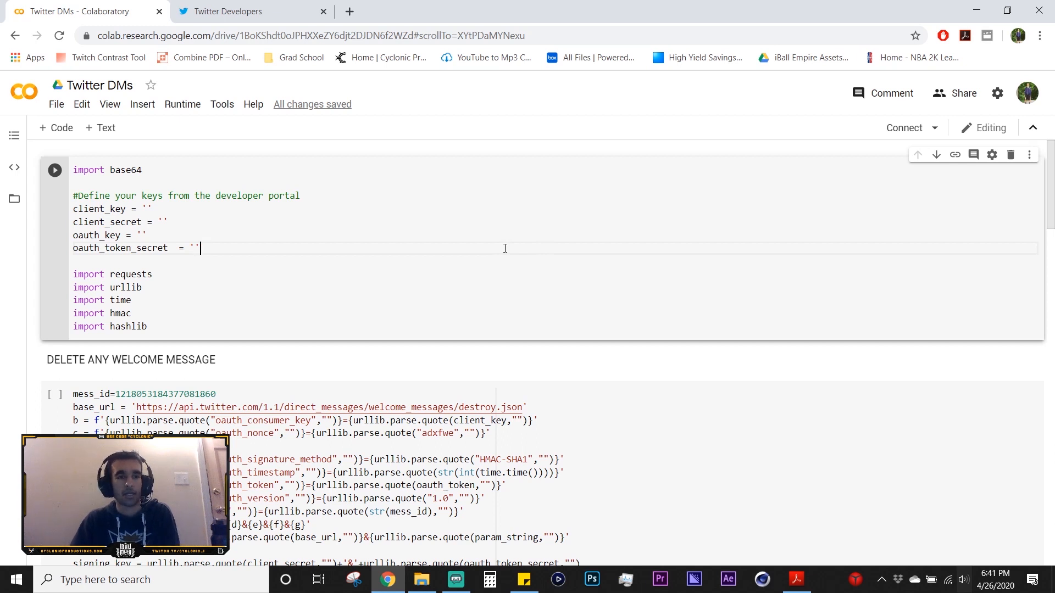
pyautogui.moveTo(477, 251)
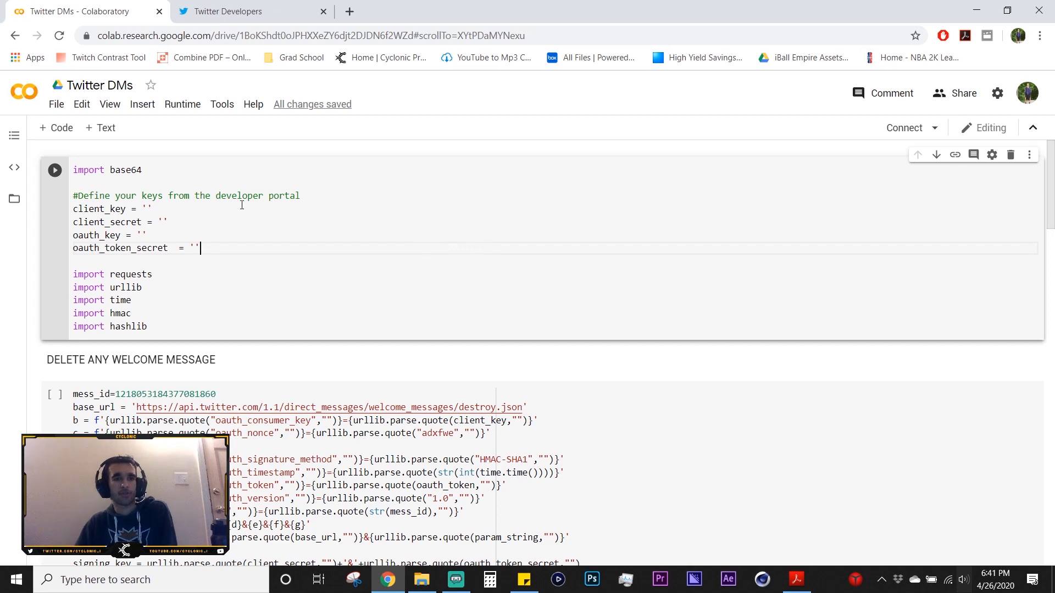
pyautogui.click(56, 104)
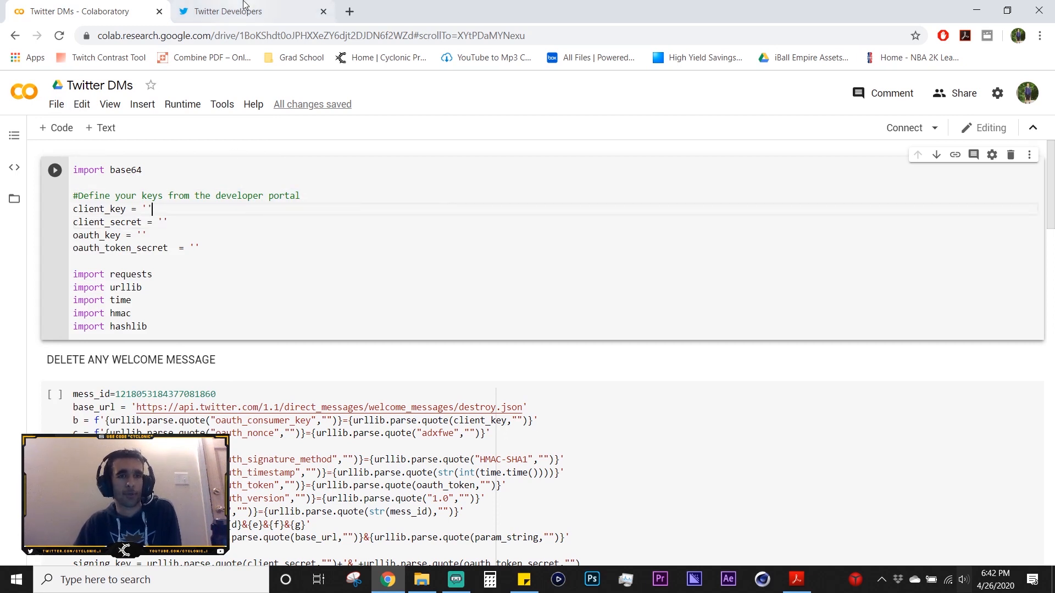
# Close the tokens notice, view DMTutorial's keys and tokens page, then return to Colab
pyautogui.click(236, 12)
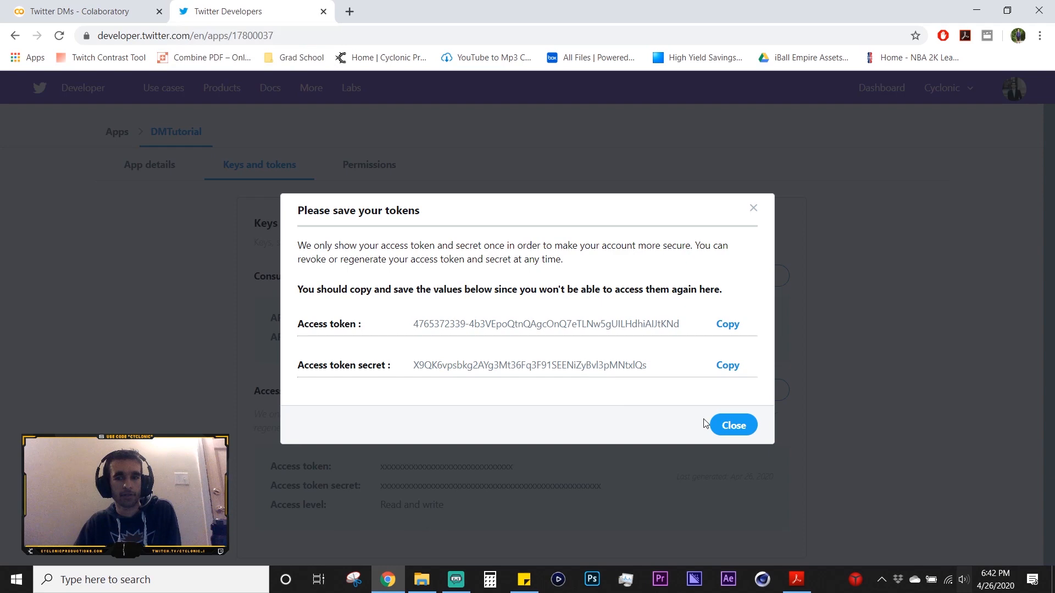
pyautogui.click(733, 425)
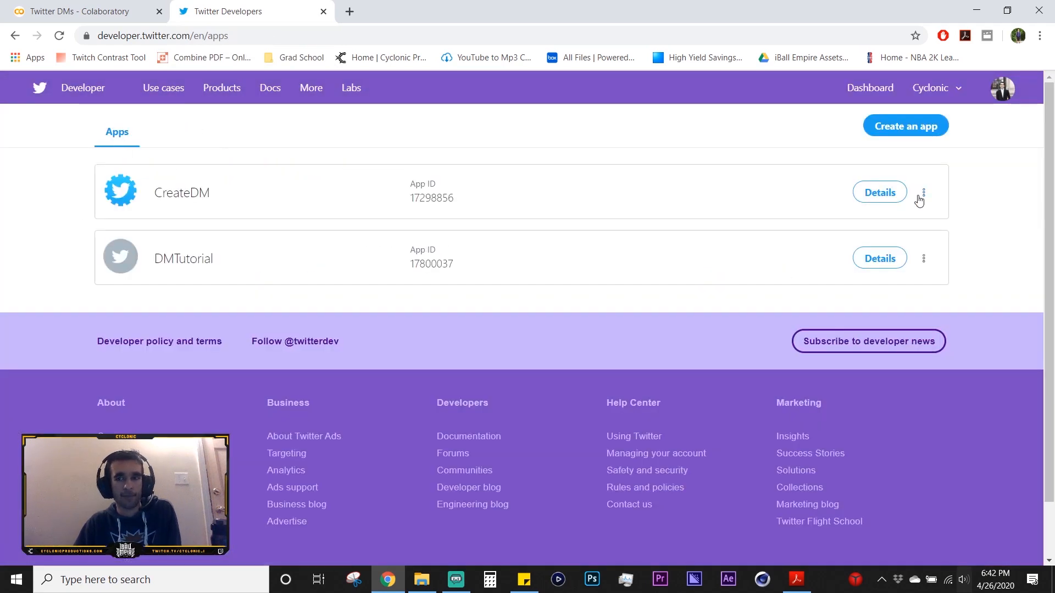
pyautogui.moveTo(905, 126)
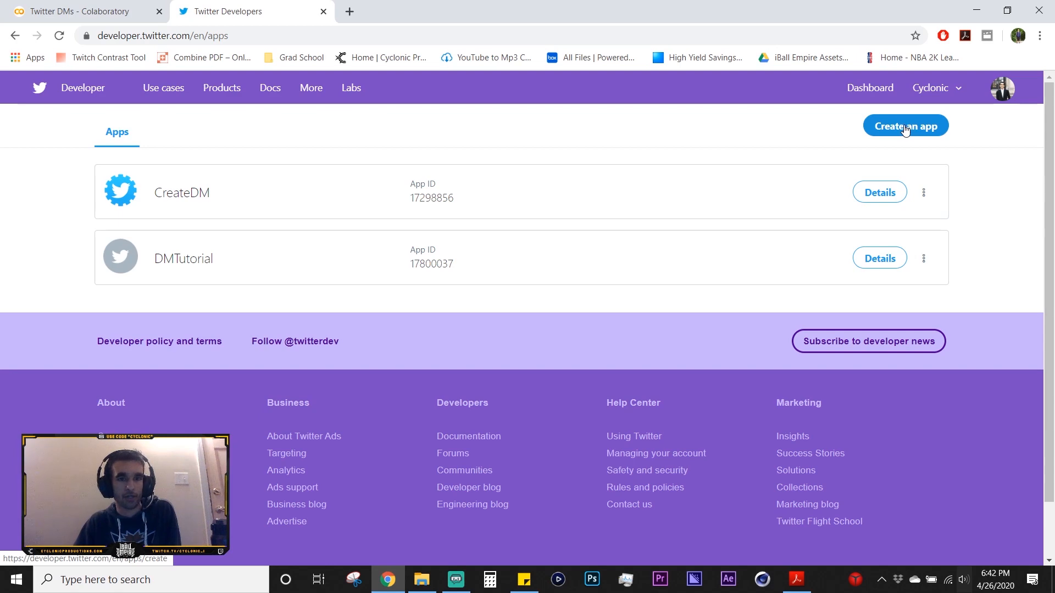
pyautogui.moveTo(879, 258)
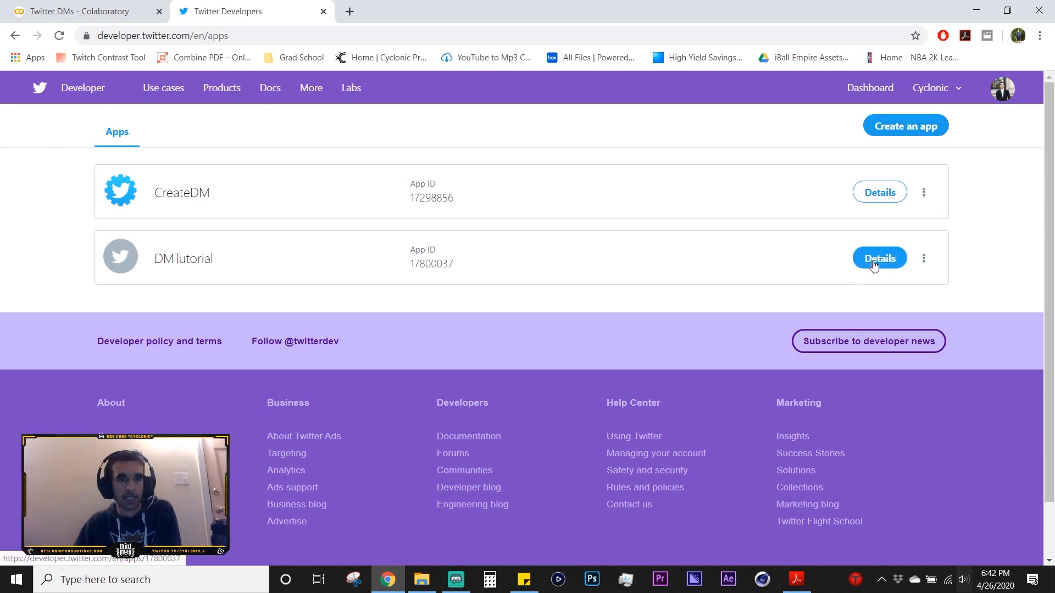
pyautogui.click(878, 257)
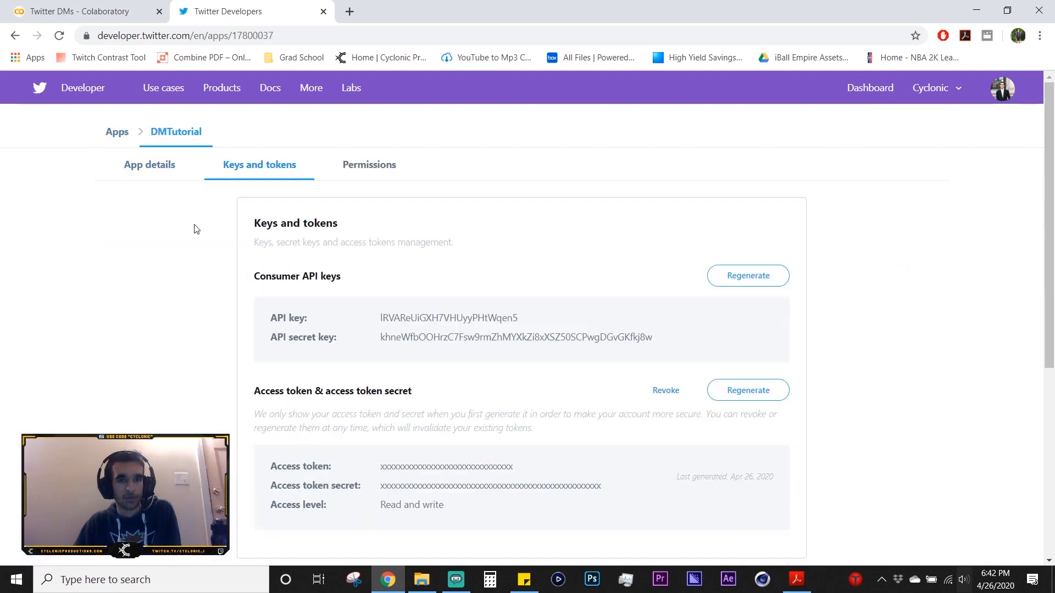
pyautogui.scroll(-3)
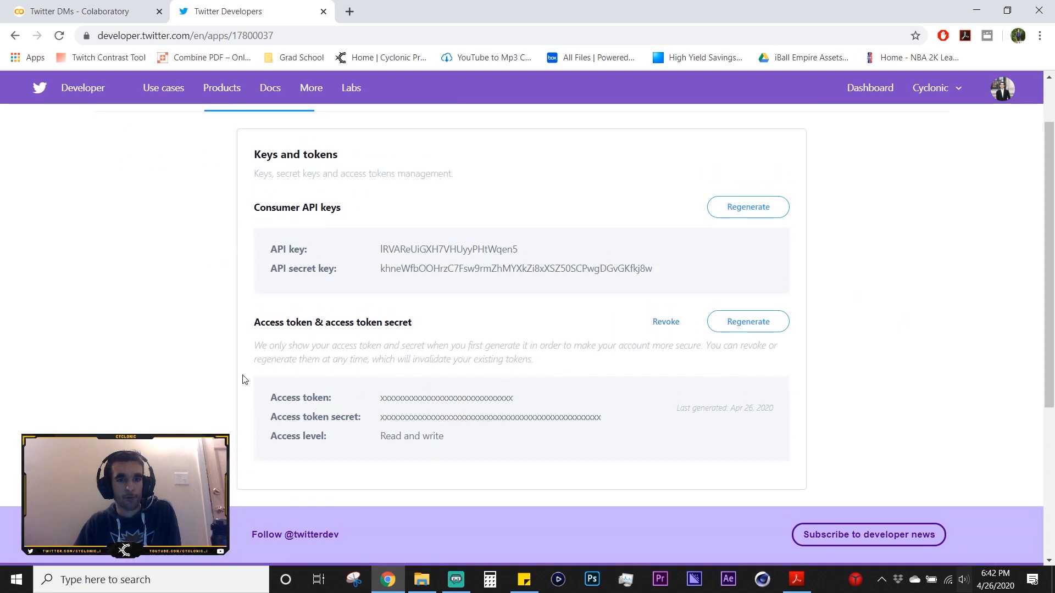
pyautogui.moveTo(265, 244)
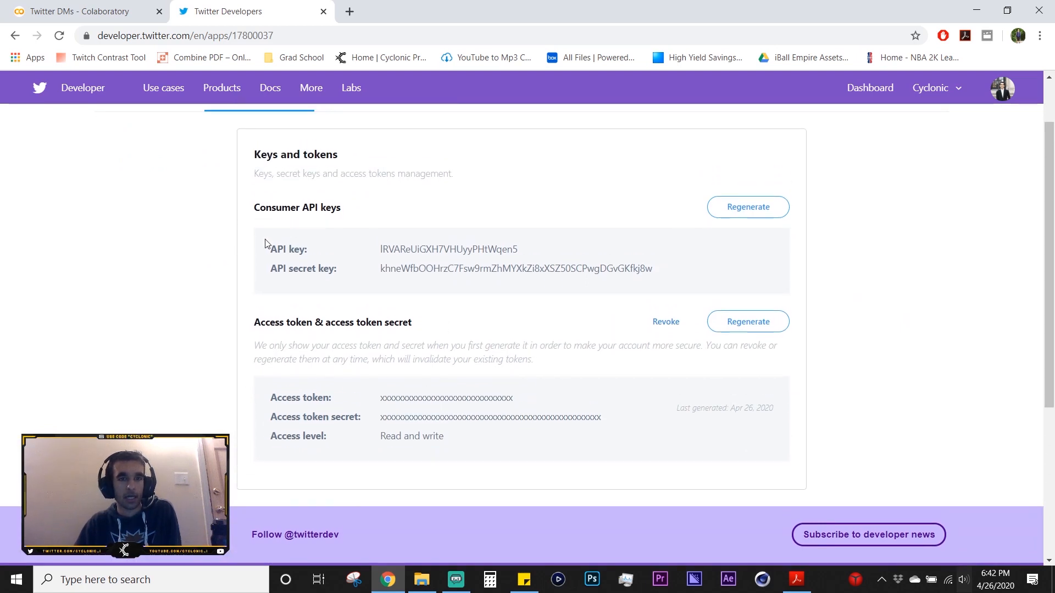
pyautogui.moveTo(301, 413)
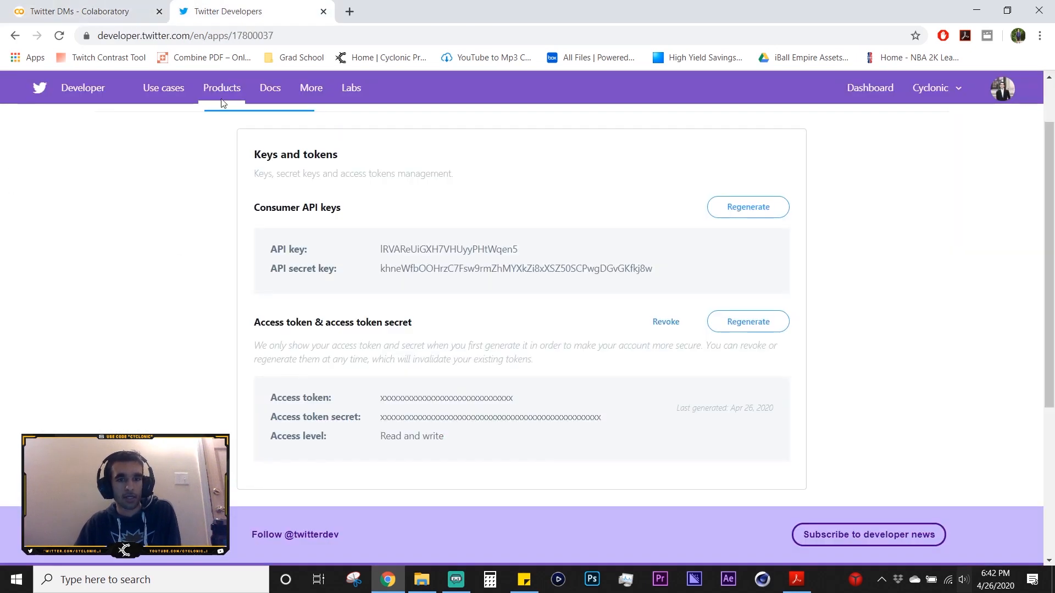
pyautogui.click(78, 12)
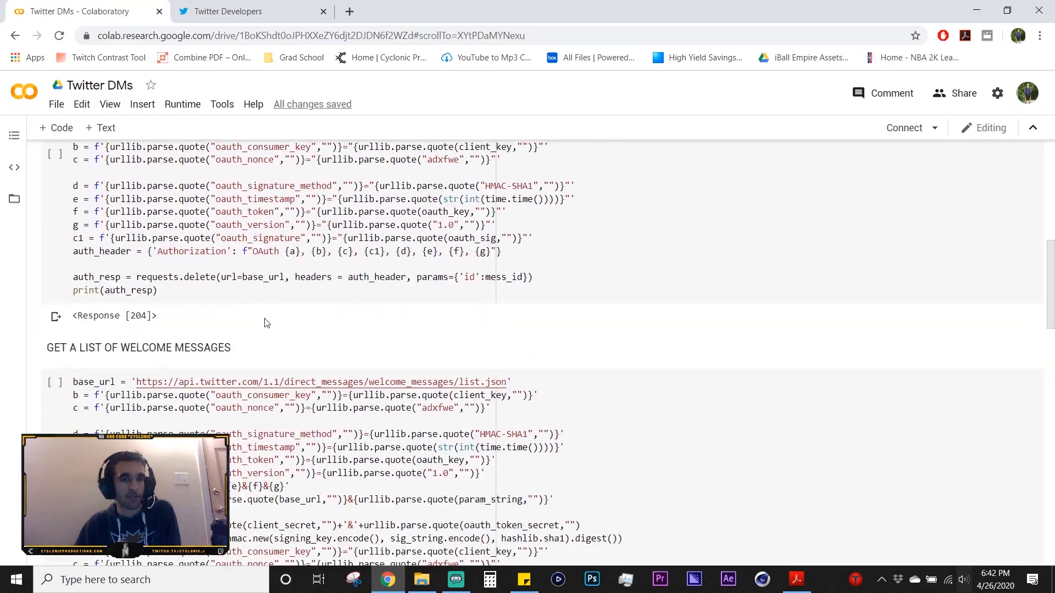
# Scroll down to the SET NEW WELCOME MESSAGE cell, then switch to the Twitter Developers tab
pyautogui.scroll(-3)
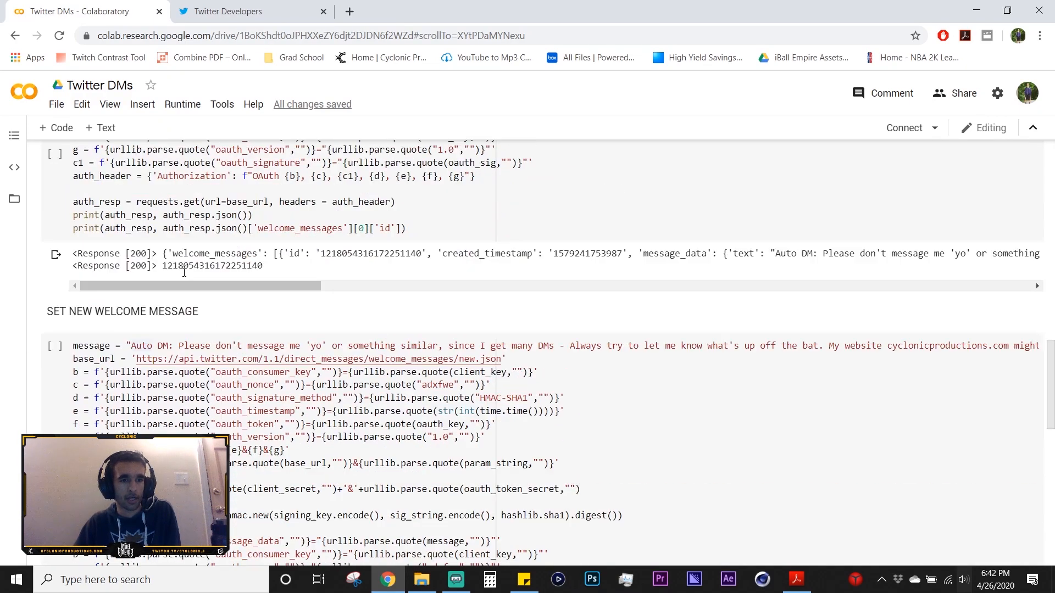
pyautogui.scroll(-3)
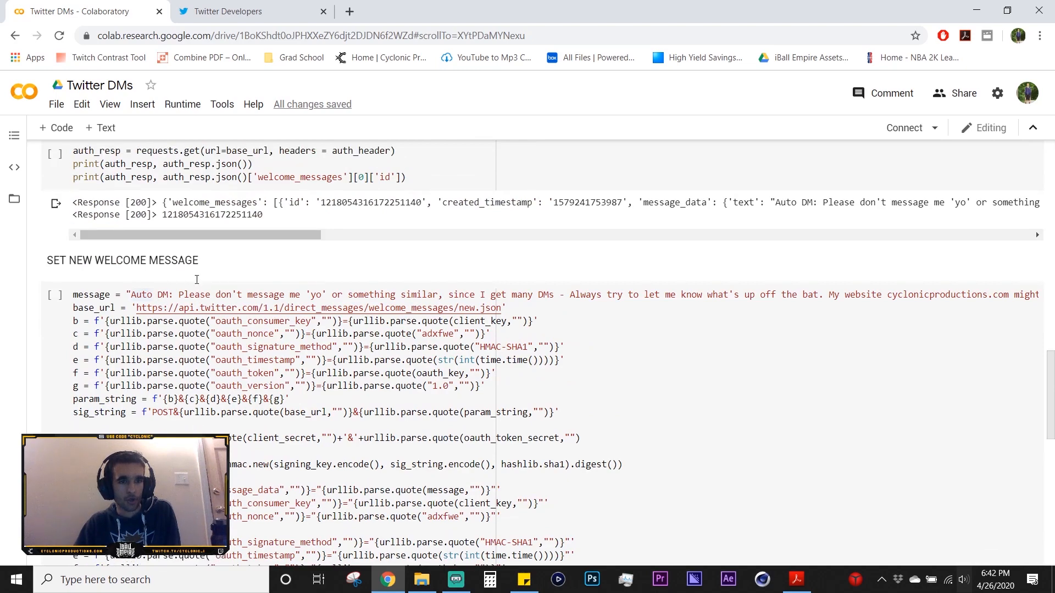
pyautogui.click(252, 11)
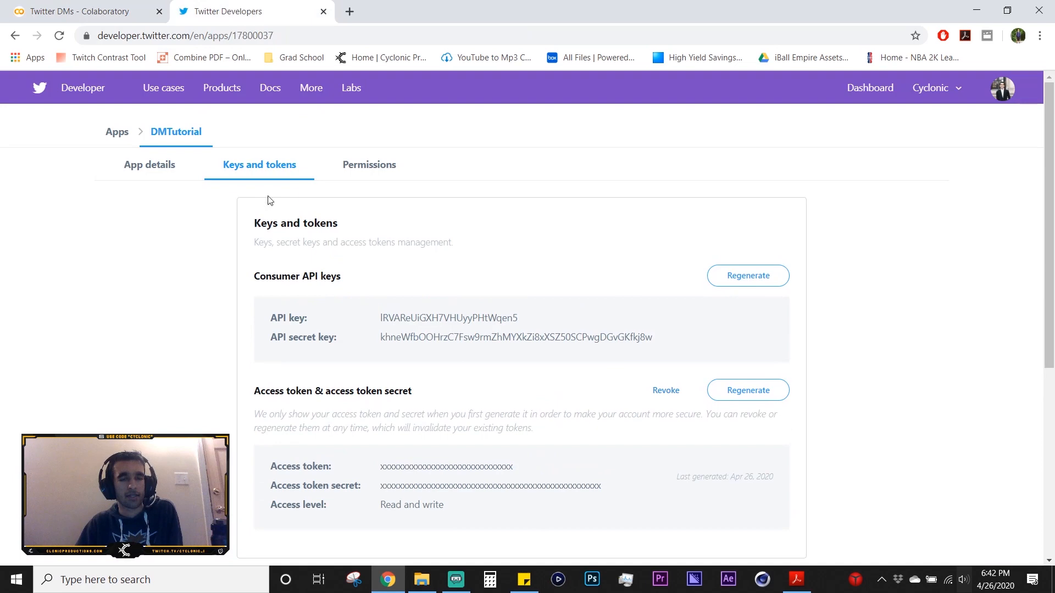
# Open DMTutorial's Permissions tab to confirm Read and write access
pyautogui.click(369, 164)
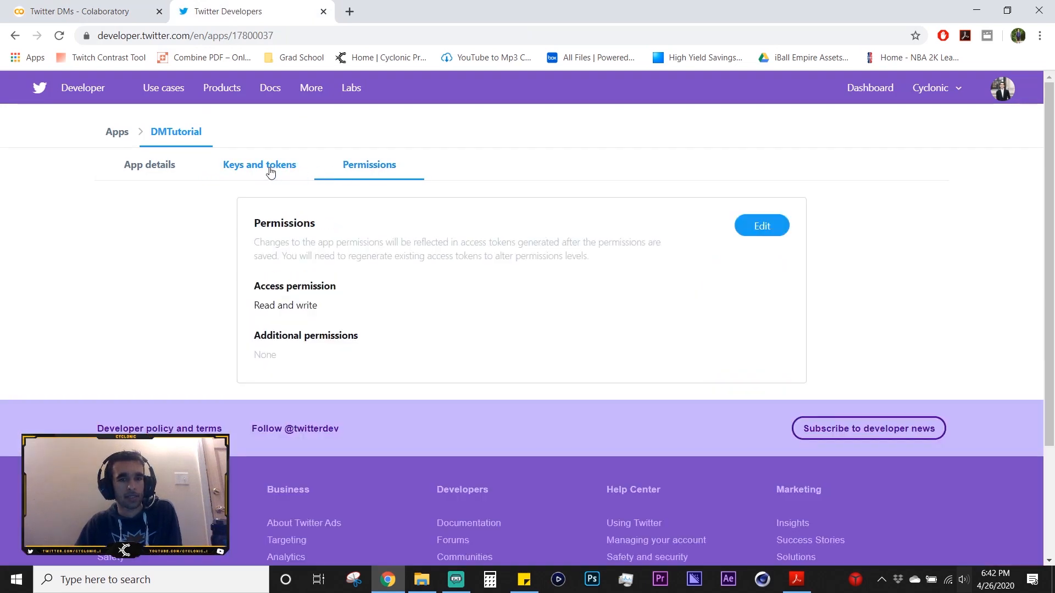
pyautogui.scroll(-3)
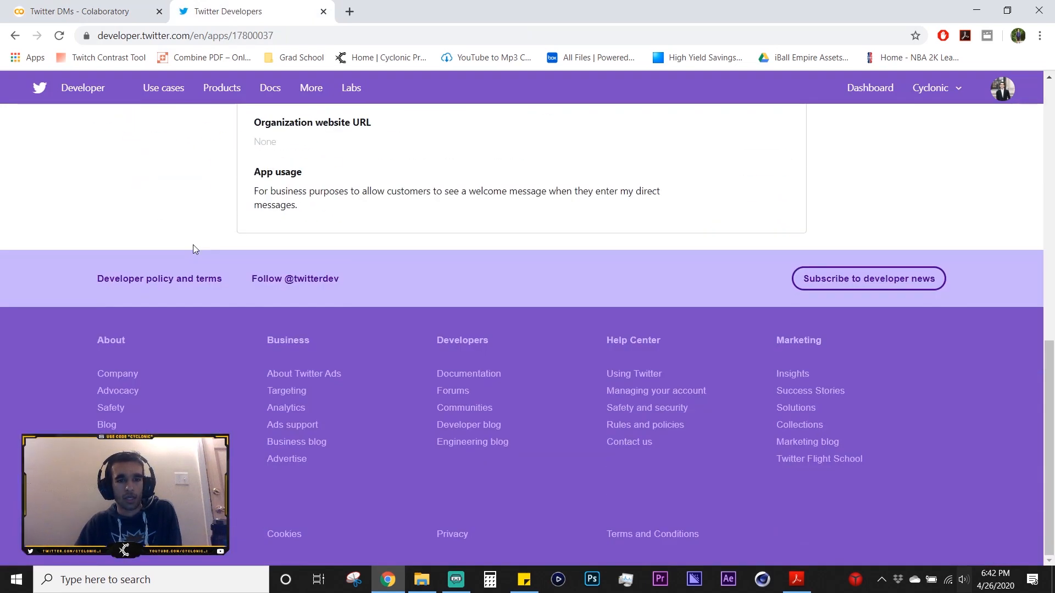